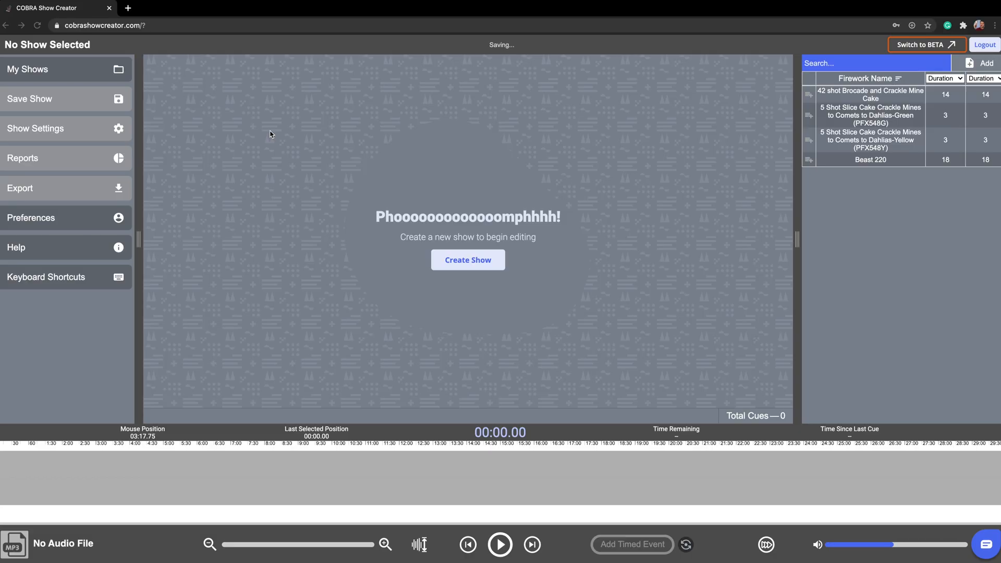
mouse_move(72, 69)
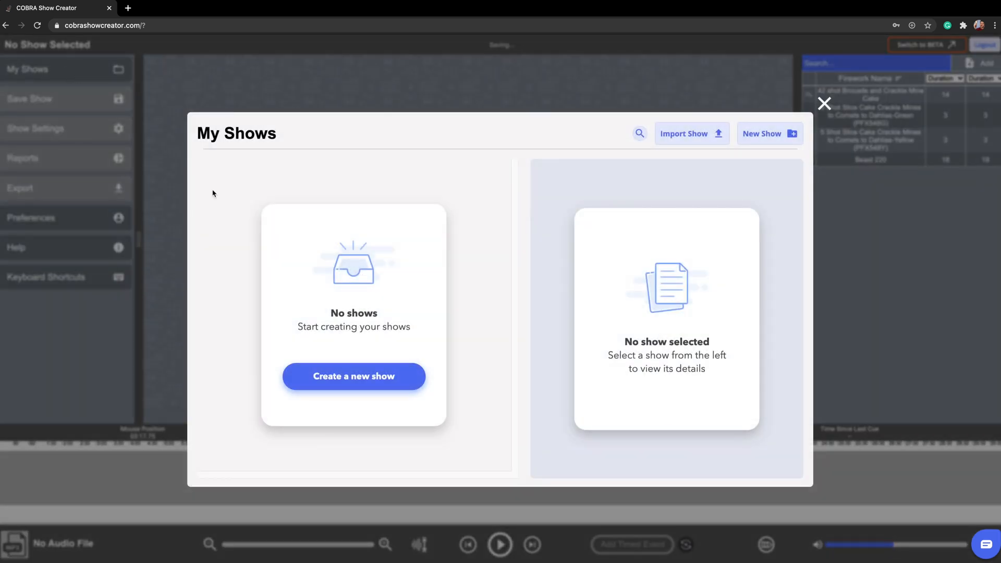
- Create a new show named COBRAMusic from My Shows
click(354, 376)
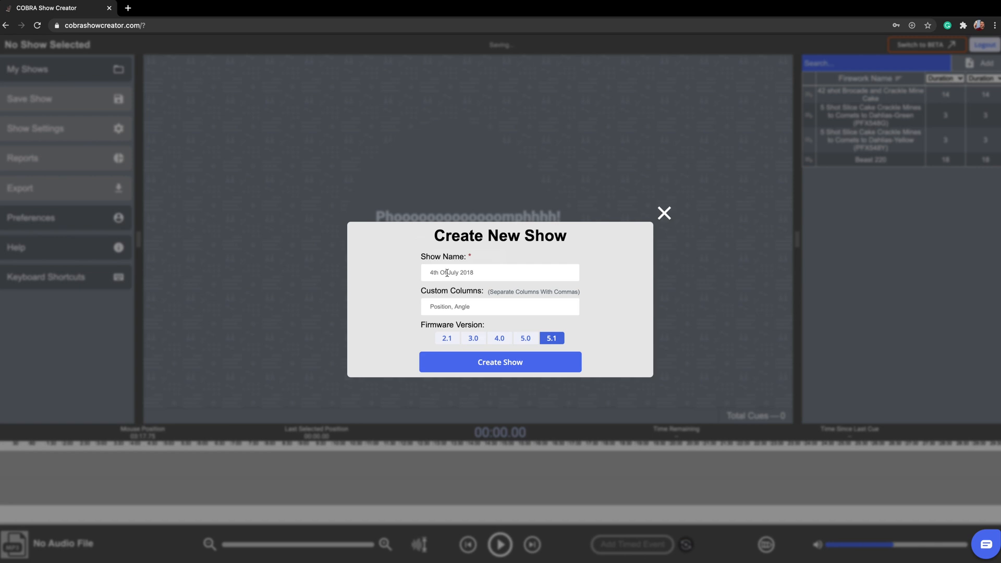
text(COBRAMusic)
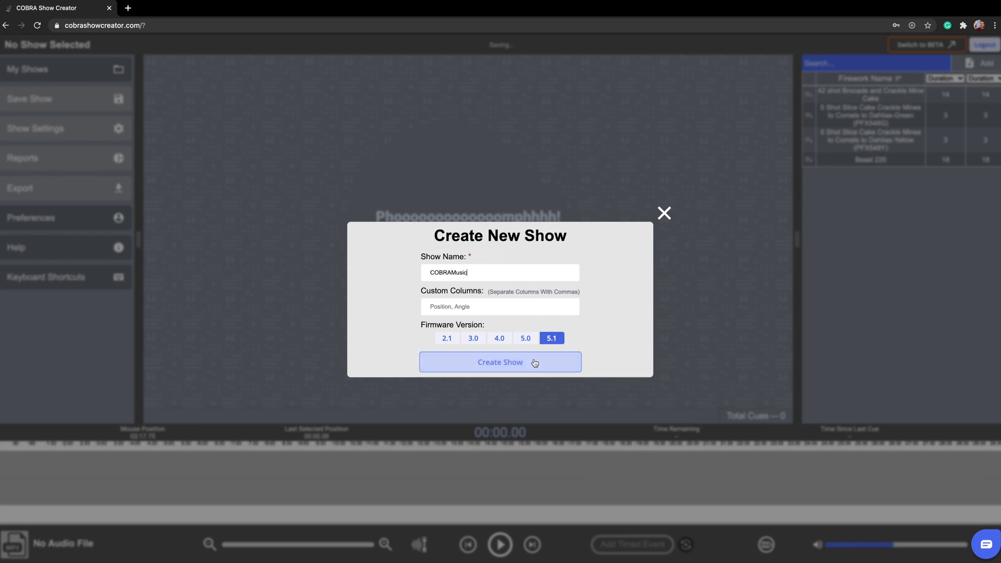
click(500, 362)
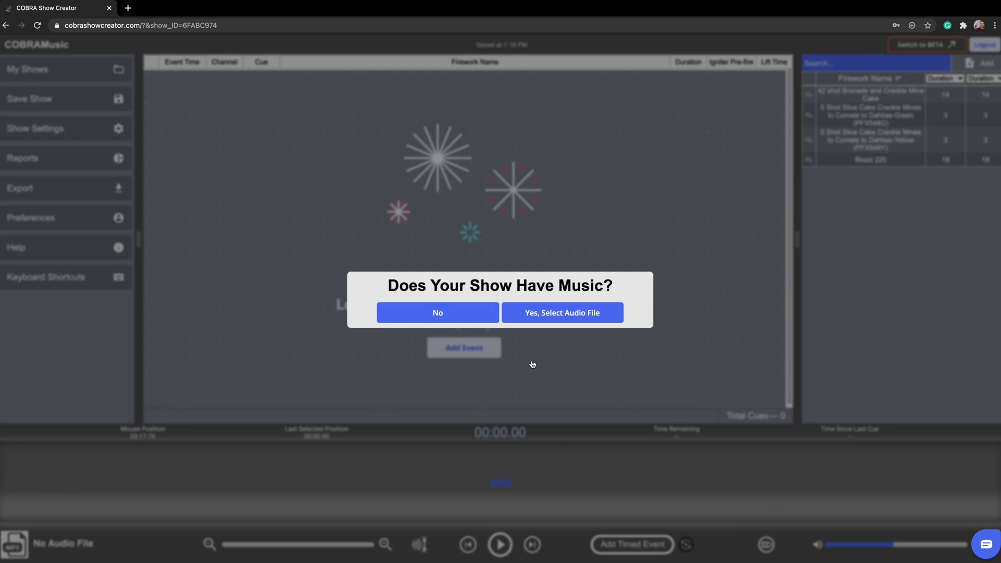
mouse_move(561, 313)
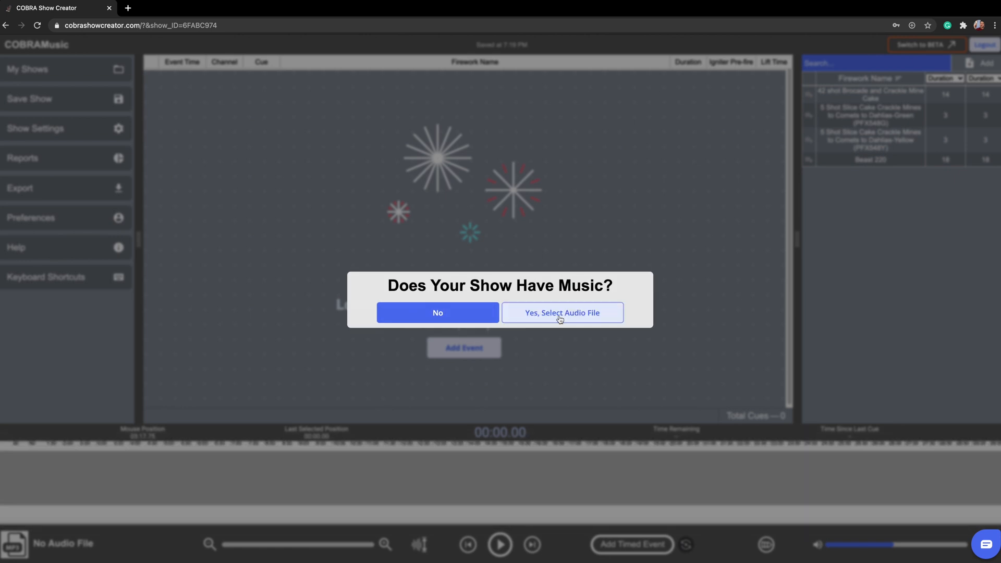
- Confirm the show has music and upload the My Funky Jacket mp3 to the audio list
click(562, 313)
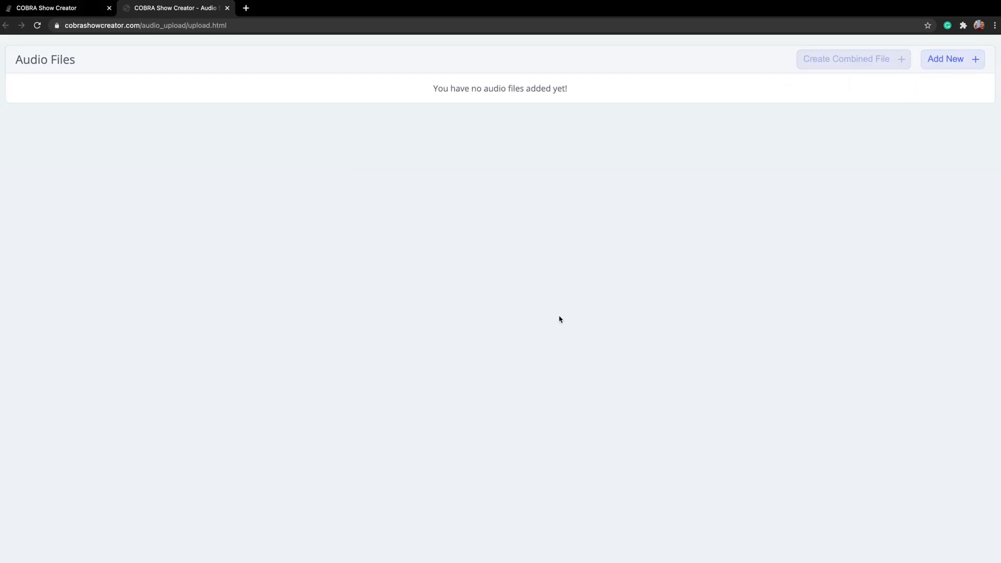
mouse_move(619, 328)
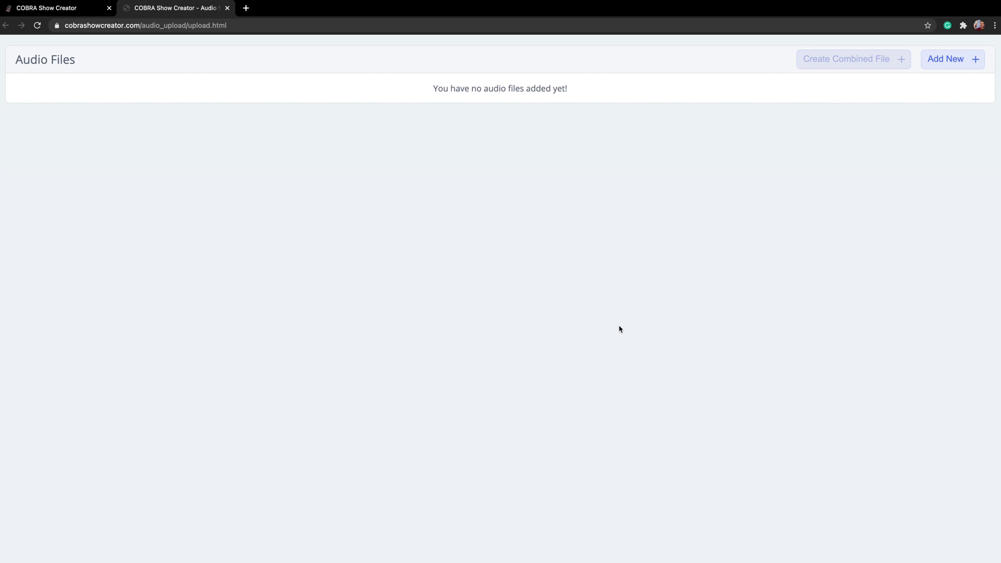
mouse_move(625, 330)
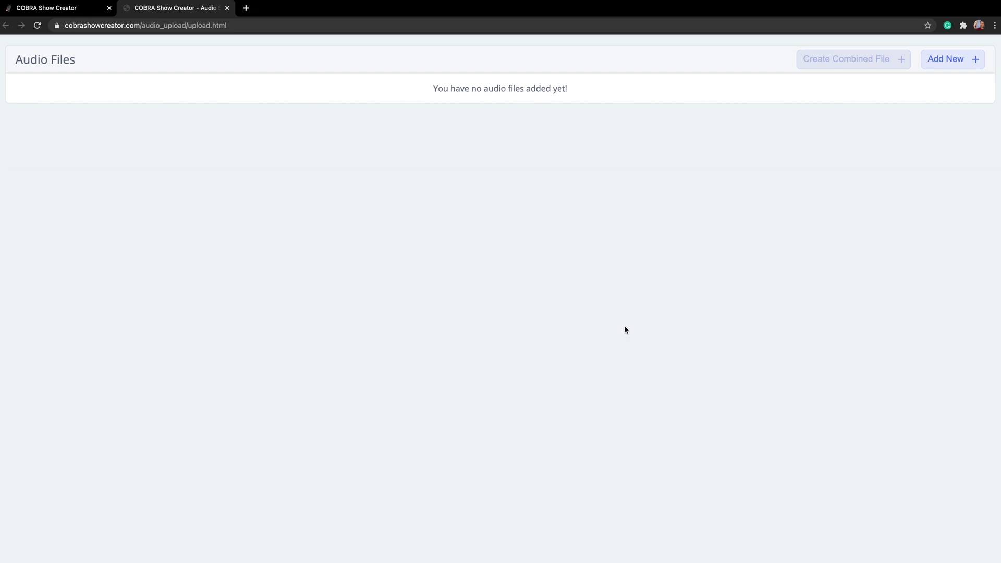
mouse_move(937, 115)
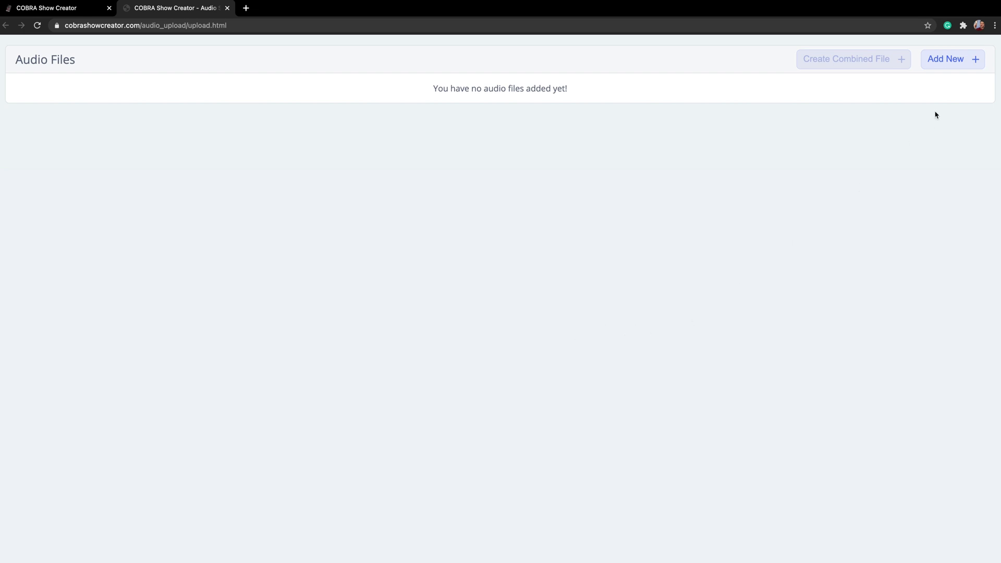
click(953, 59)
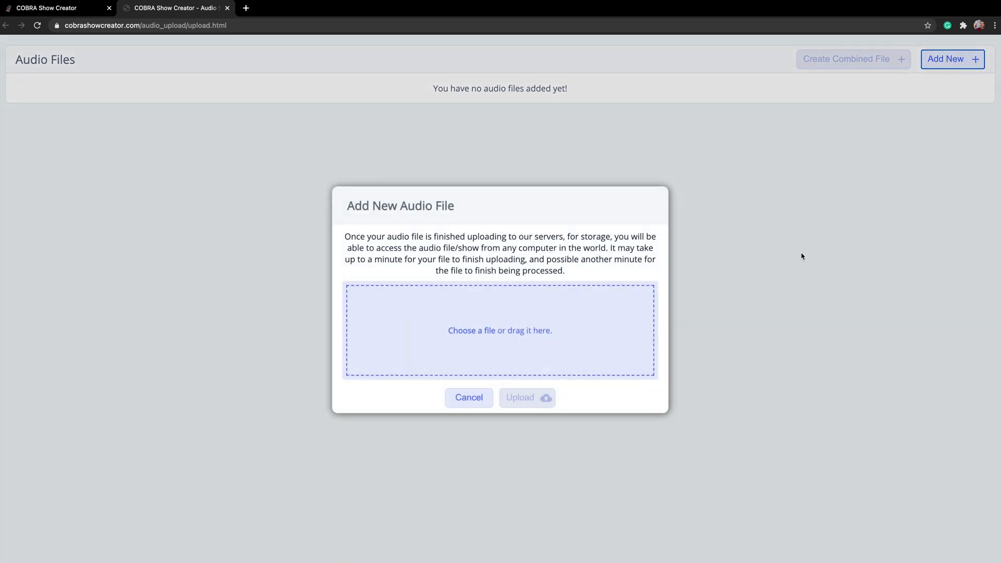
mouse_move(786, 265)
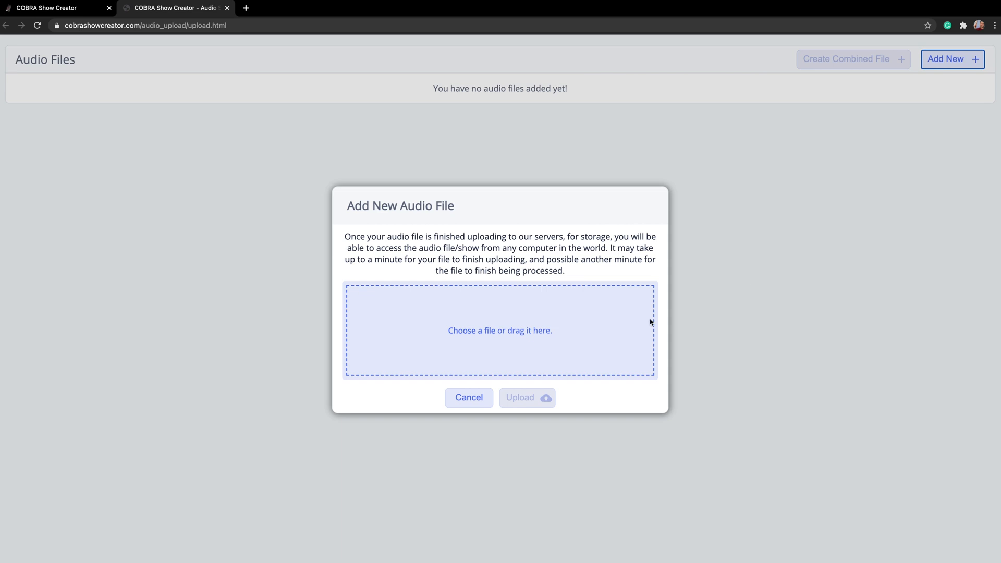
click(500, 331)
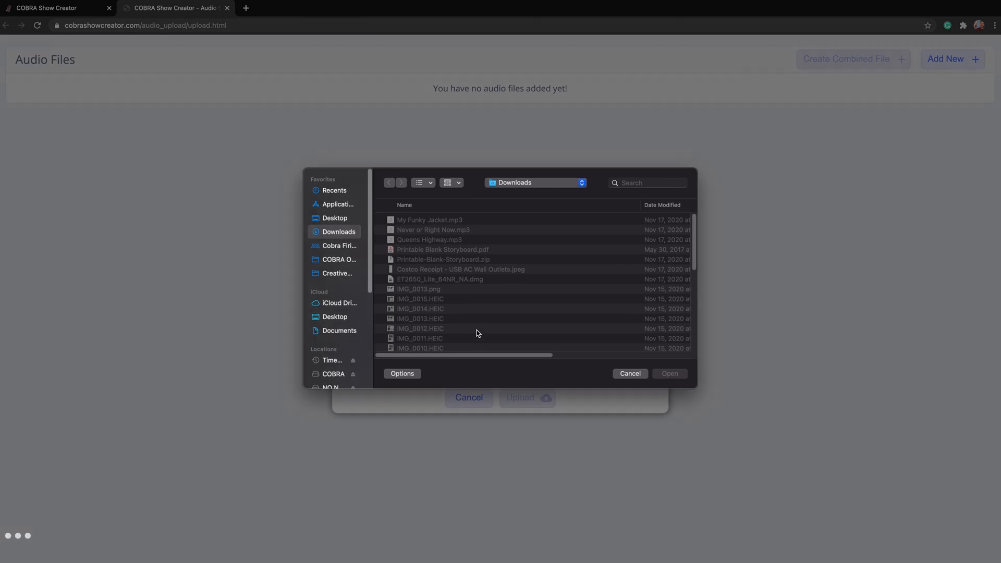
click(431, 220)
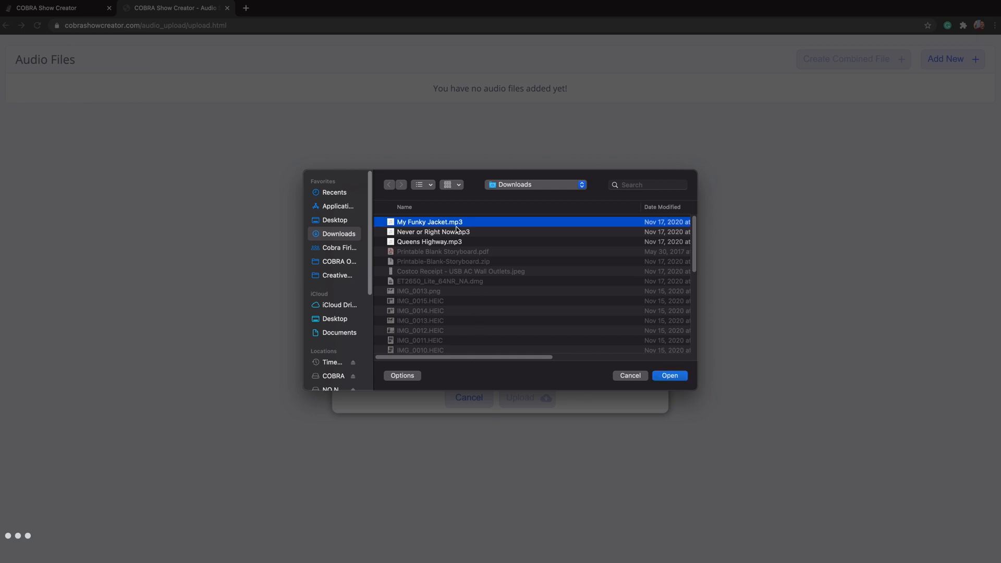
click(670, 375)
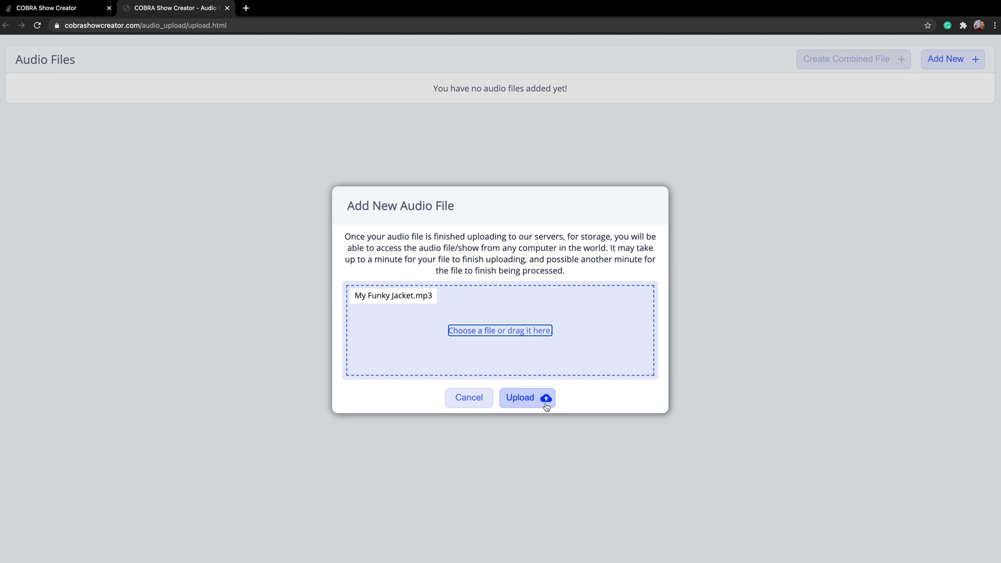
click(526, 397)
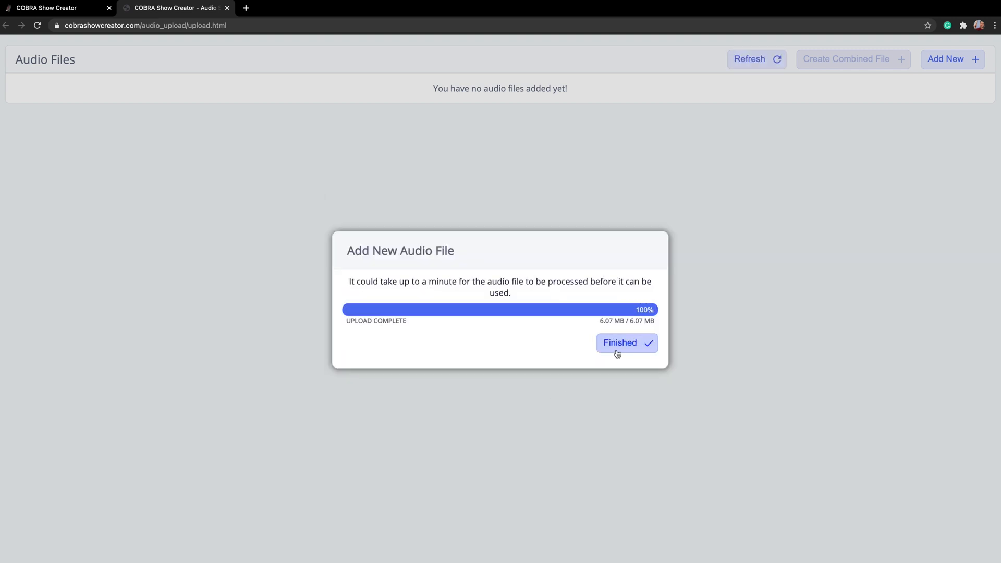
click(626, 343)
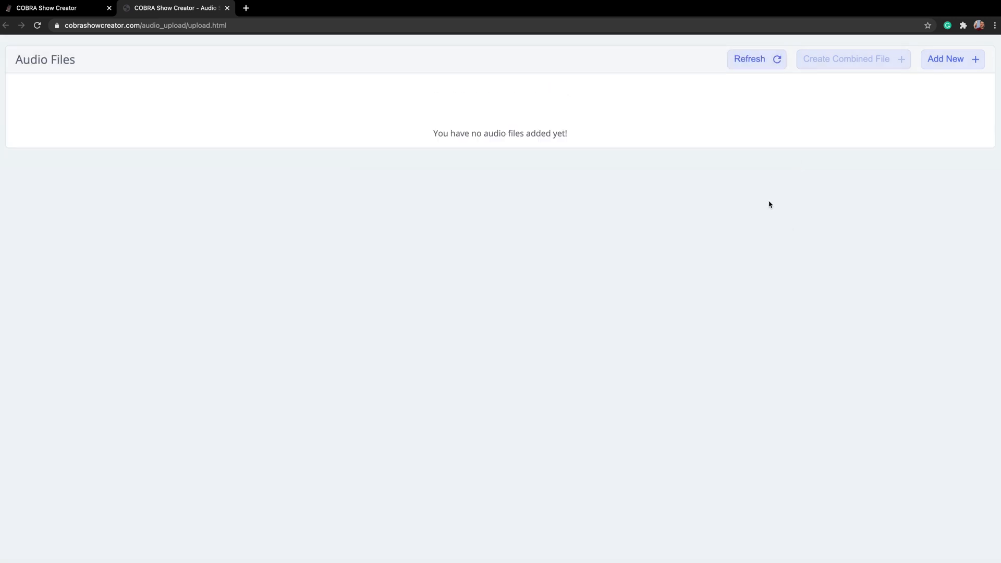
- Upload Never or Right Now and Queens Highway as additional audio files
click(952, 58)
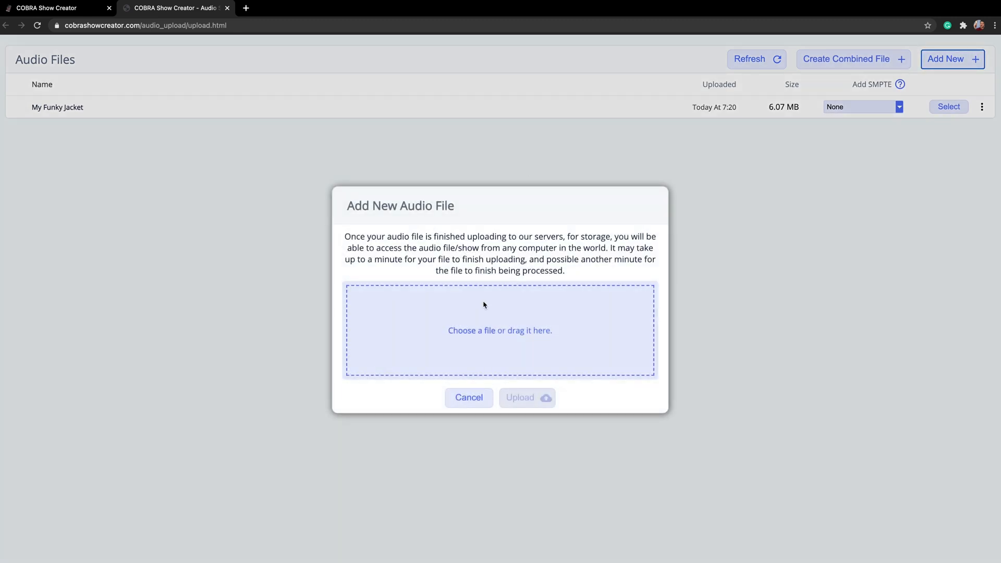
click(500, 331)
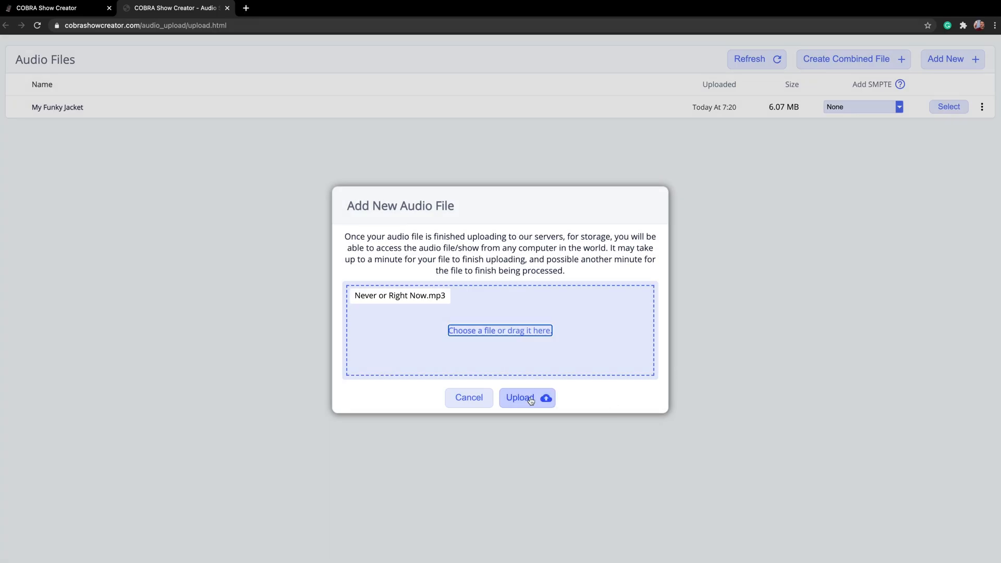
click(522, 397)
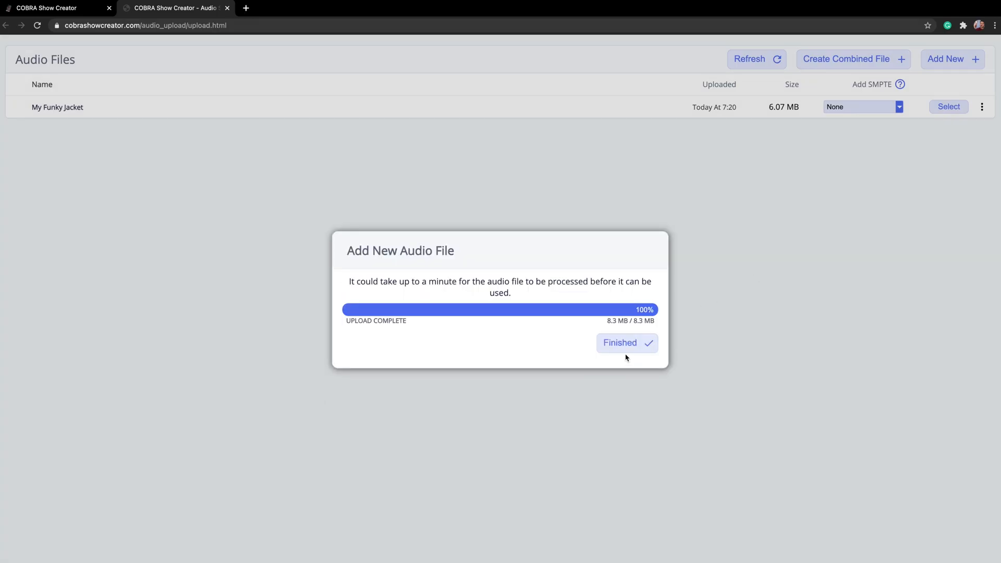
click(625, 343)
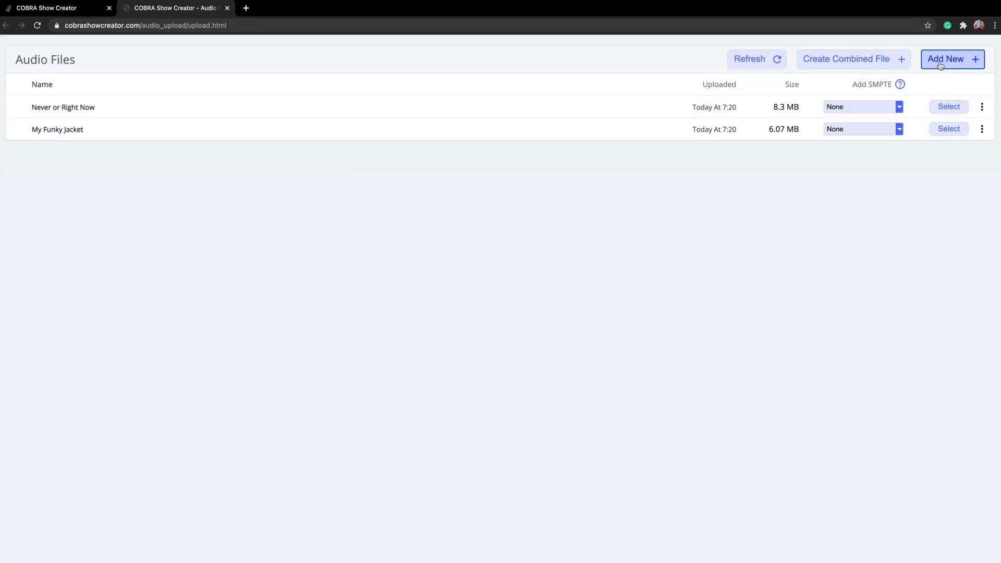
click(952, 58)
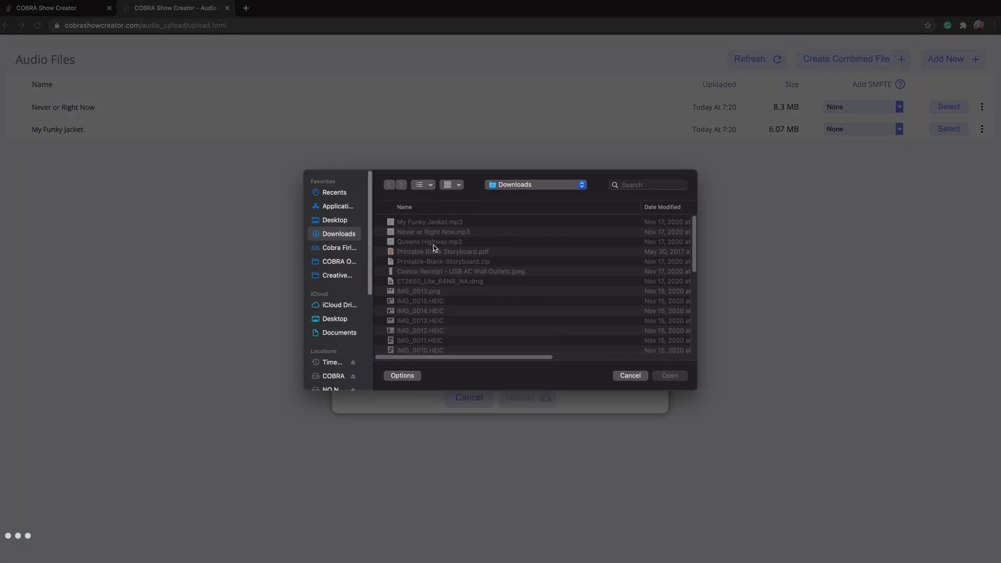
double_click(429, 241)
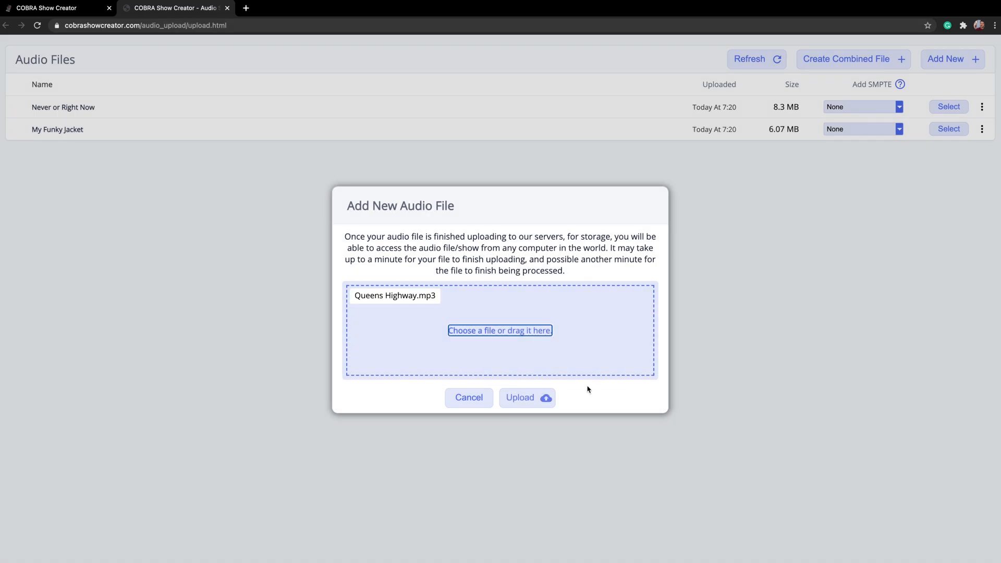
click(526, 397)
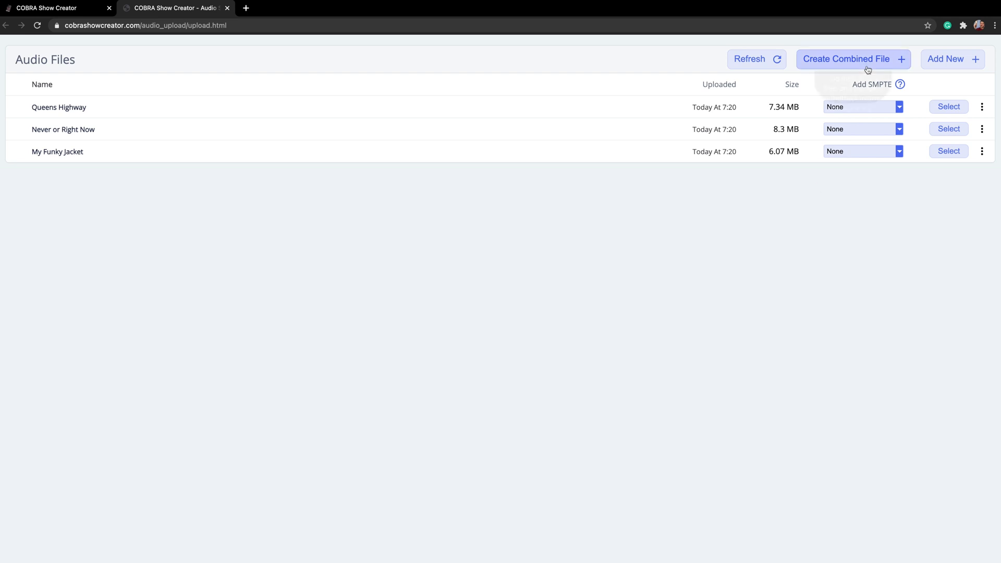
- Start a combined audio file named TheOne and add Never or Right Now and My Funky Jacket
click(853, 58)
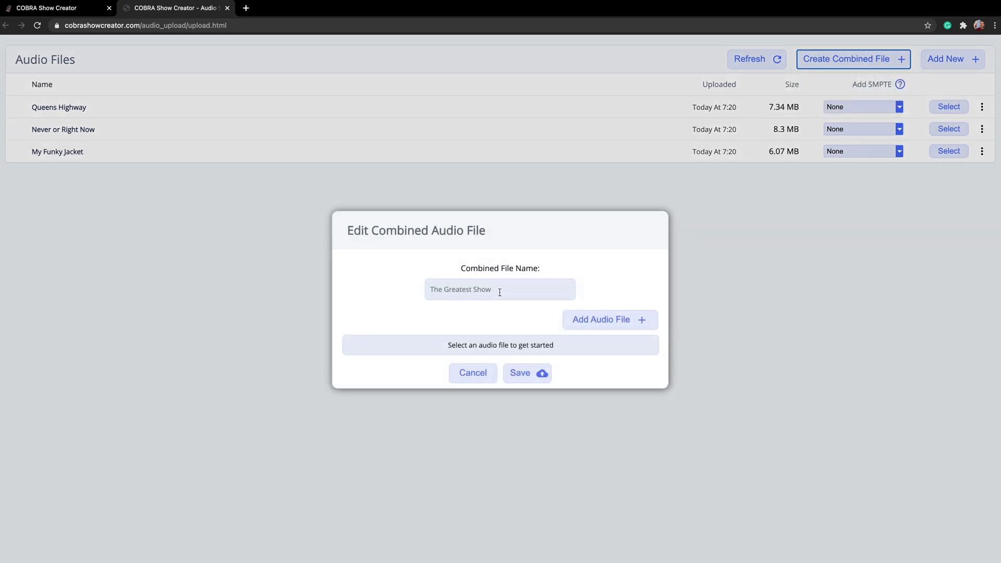
click(500, 289)
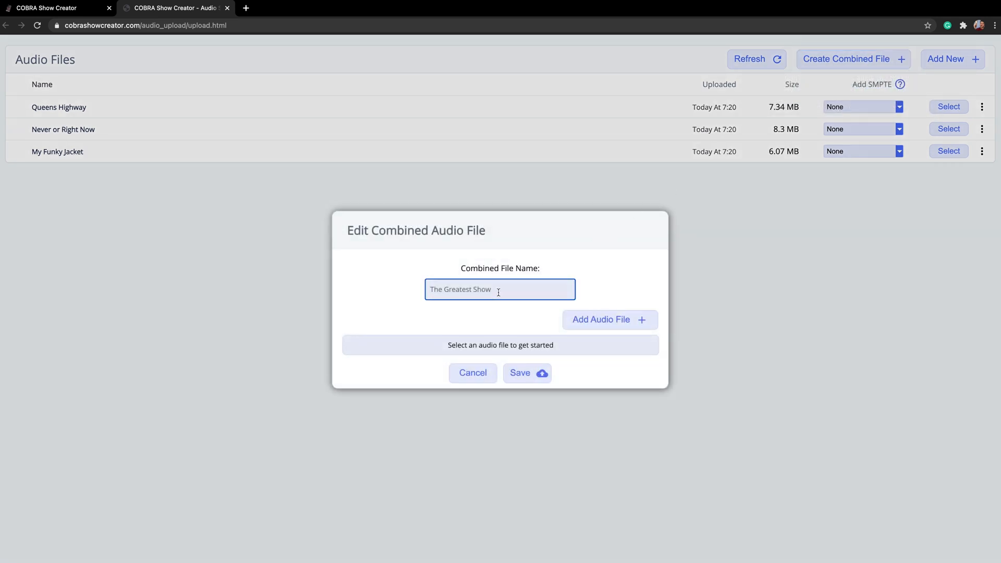
text(Theo)
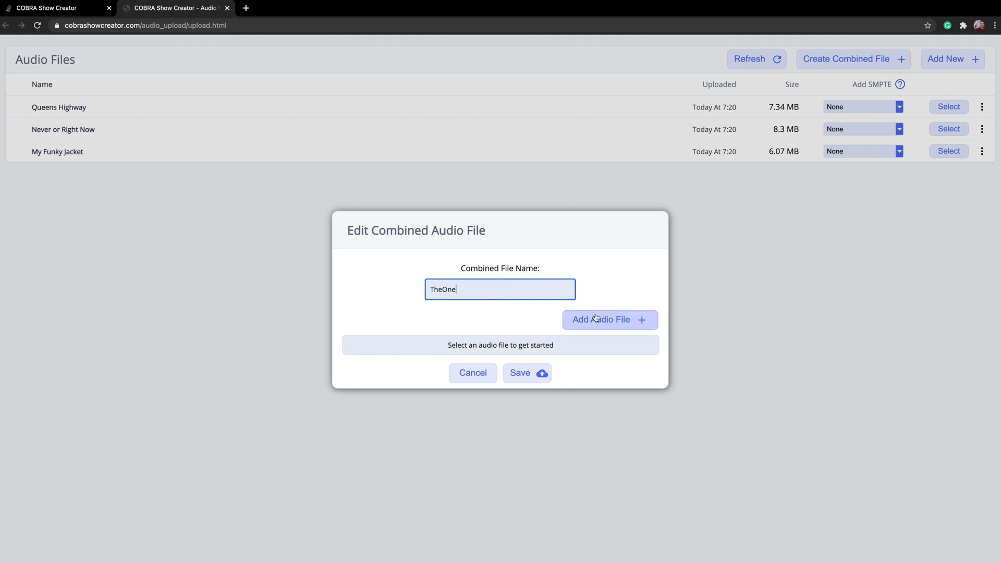
click(609, 321)
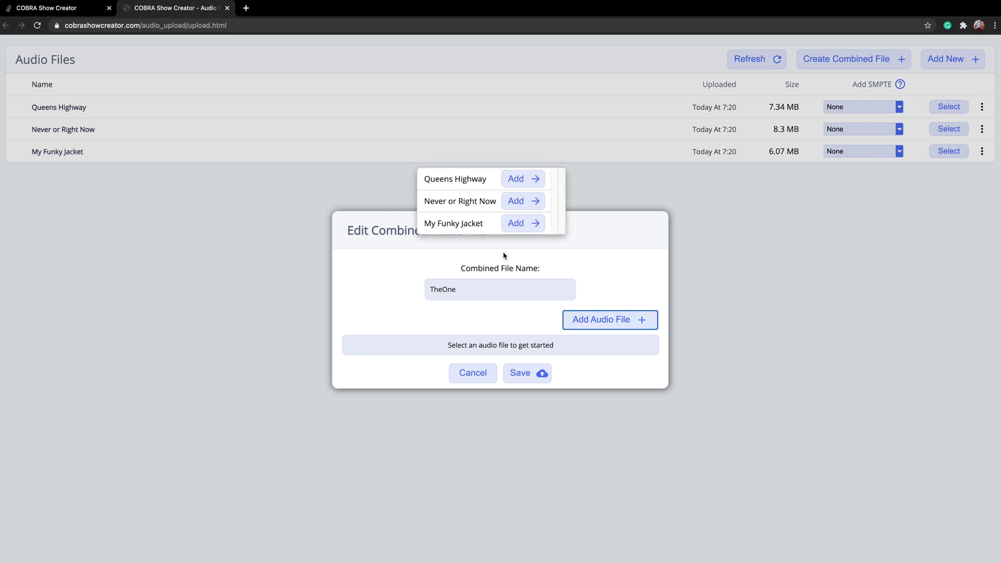
mouse_move(523, 200)
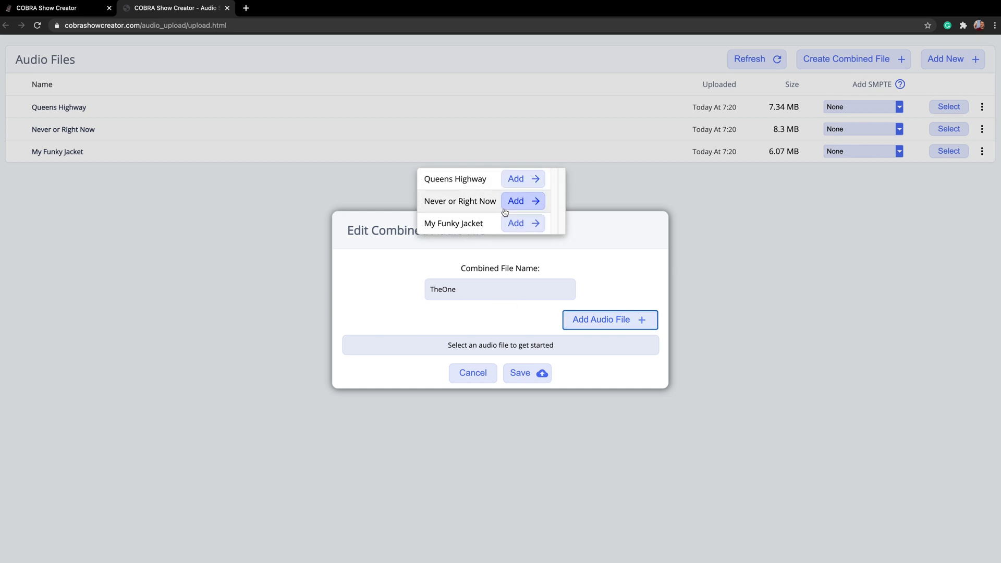
click(515, 178)
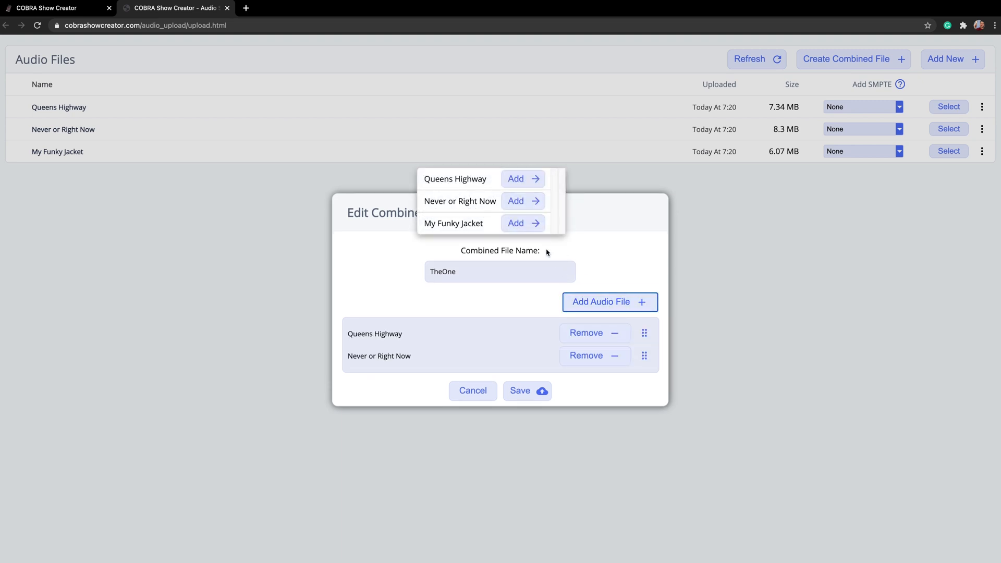
click(516, 223)
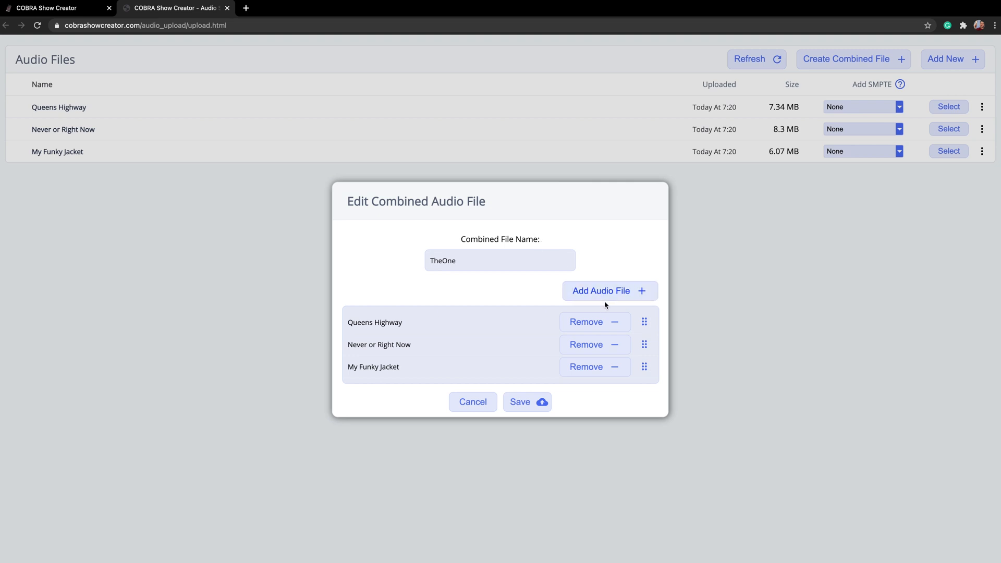
mouse_move(520, 374)
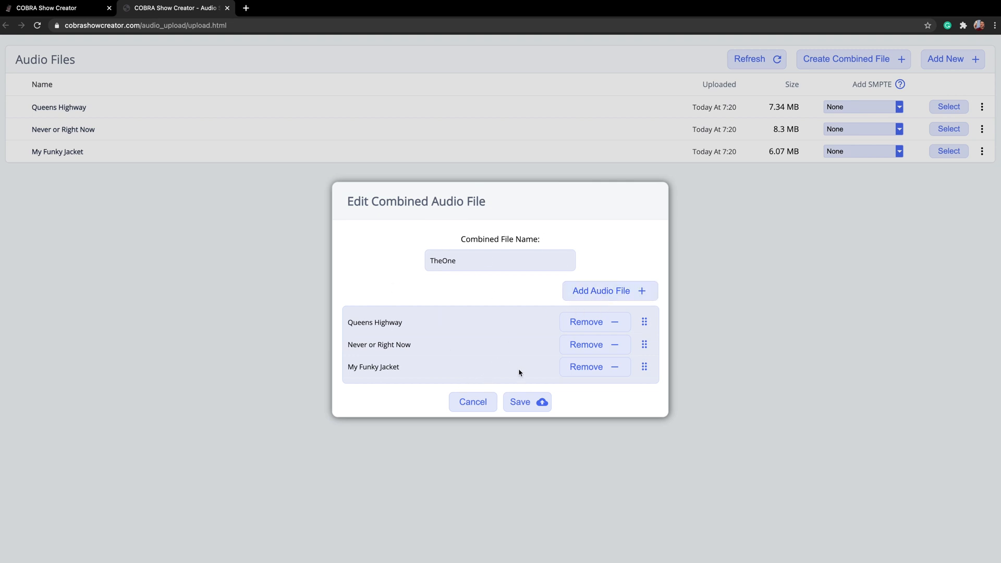
mouse_move(645, 326)
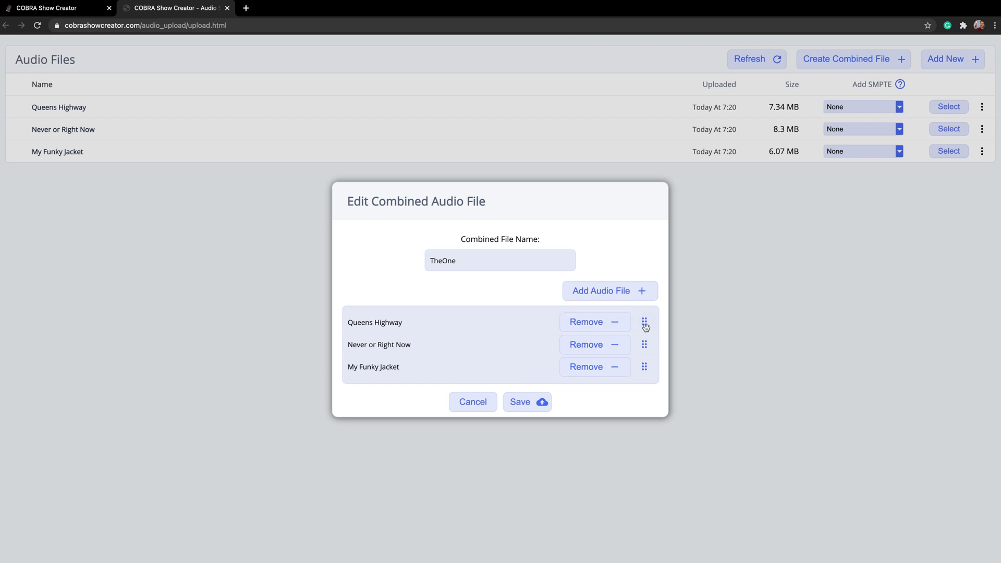
- Order the songs Never or Right Now, My Funky Jacket, Queens Highway and save the combined file
drag(645, 323, 644, 346)
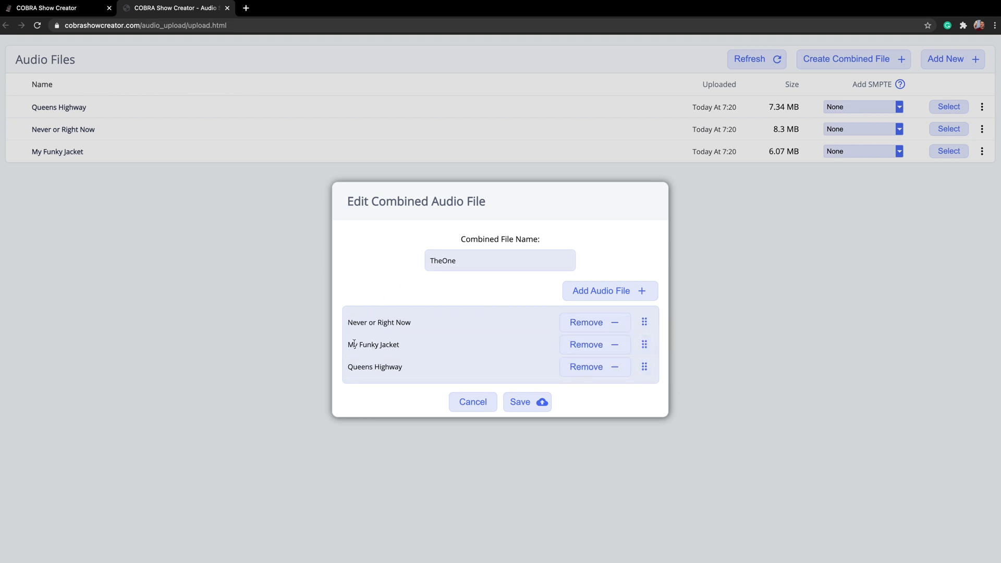
click(585, 344)
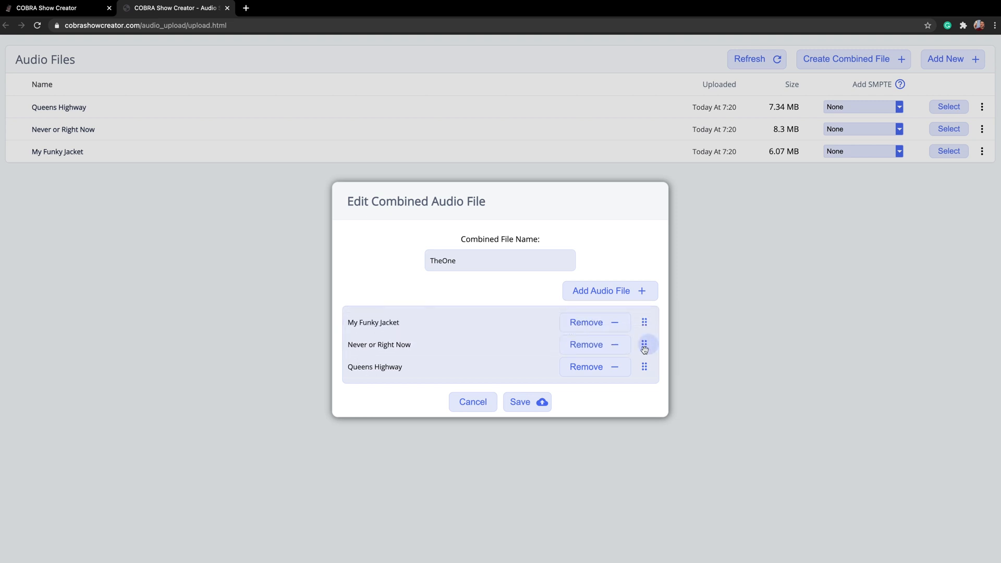
drag(645, 344, 644, 309)
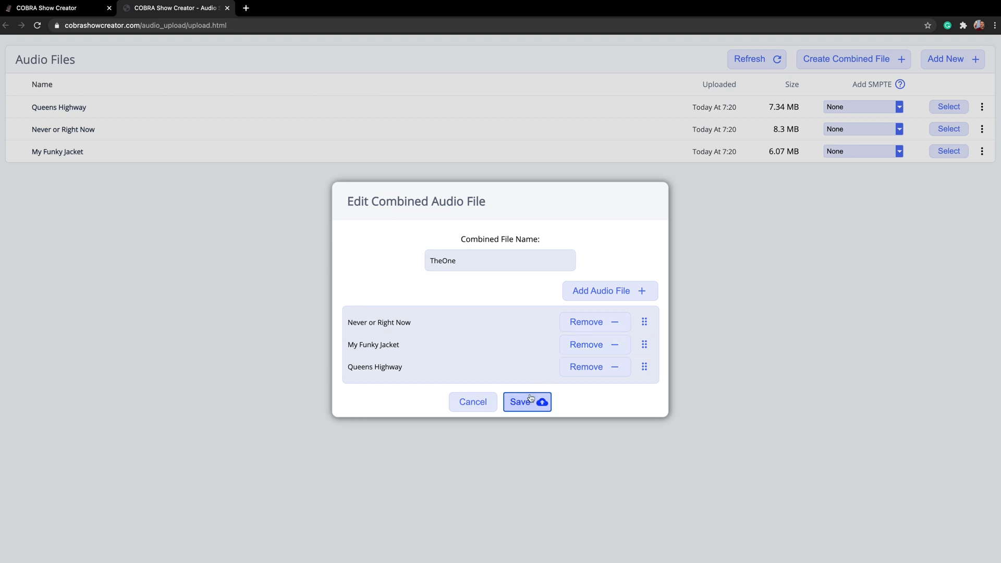
click(522, 402)
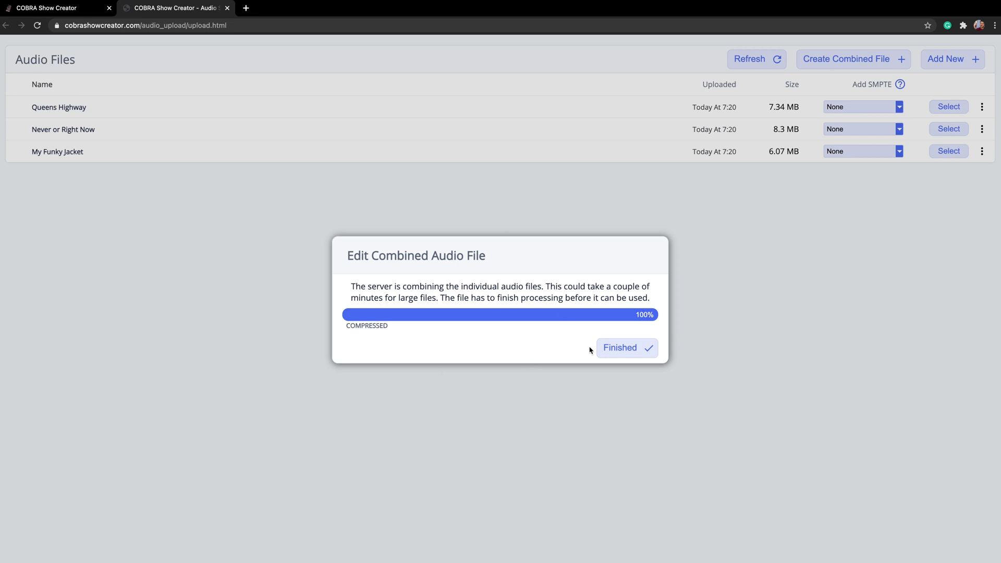
click(627, 347)
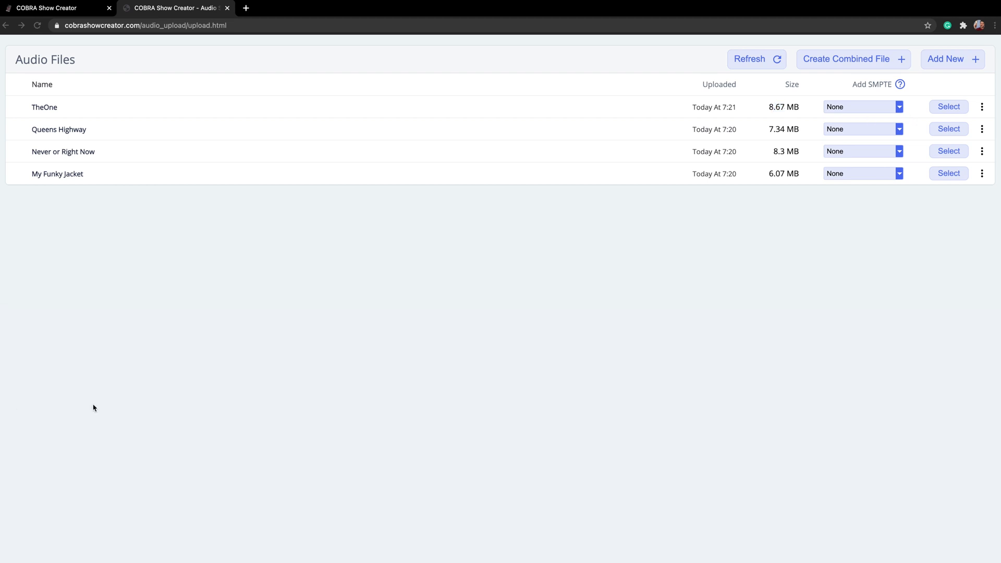
mouse_move(97, 407)
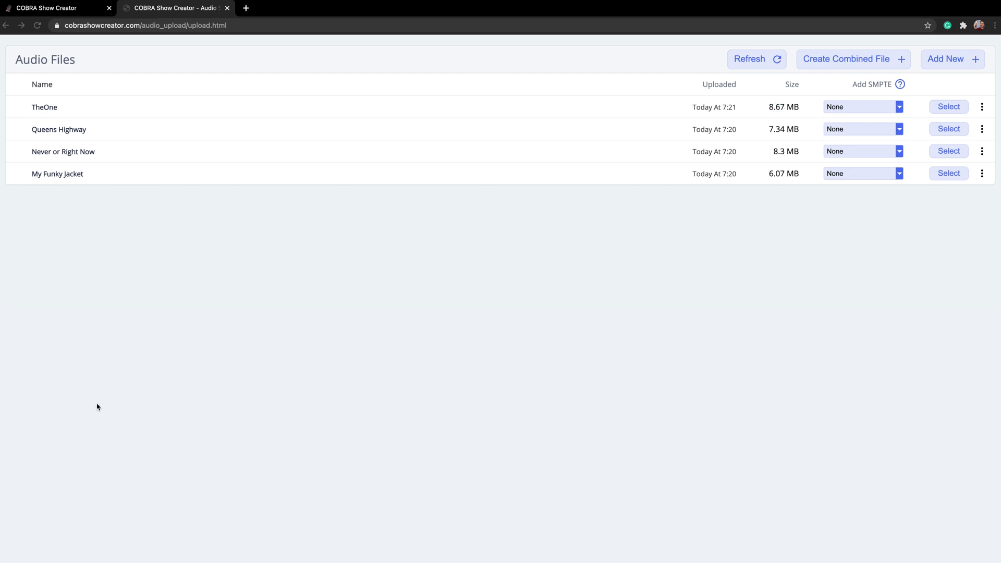
mouse_move(831, 180)
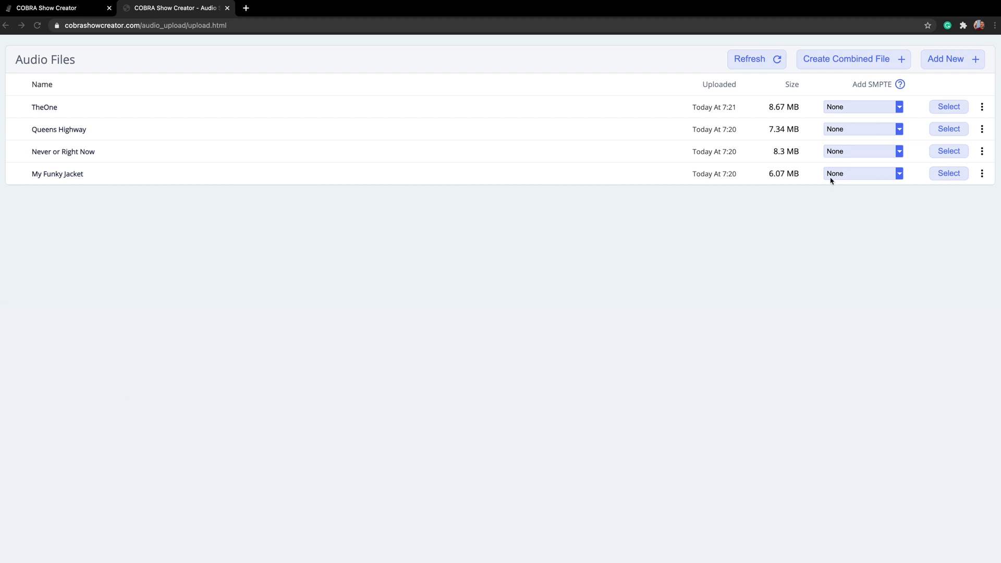
mouse_move(859, 96)
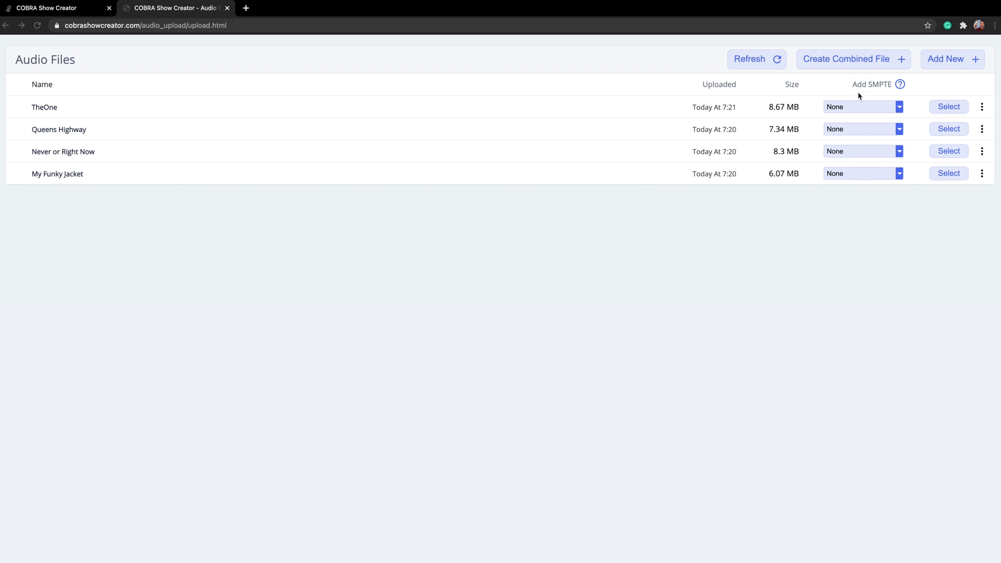
- Set TheOne's Add SMPTE option to Right (recommended)
click(862, 107)
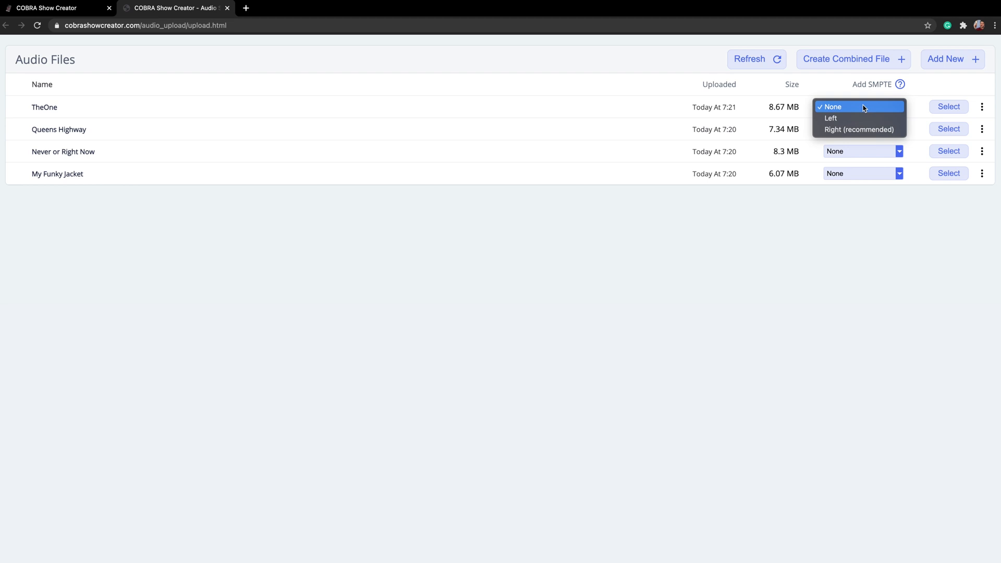
click(858, 106)
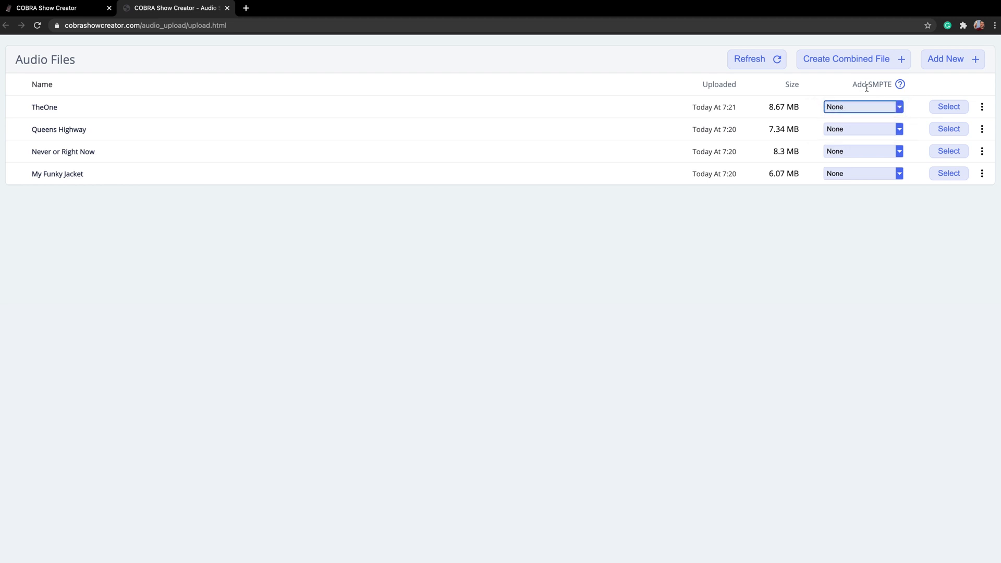
click(862, 107)
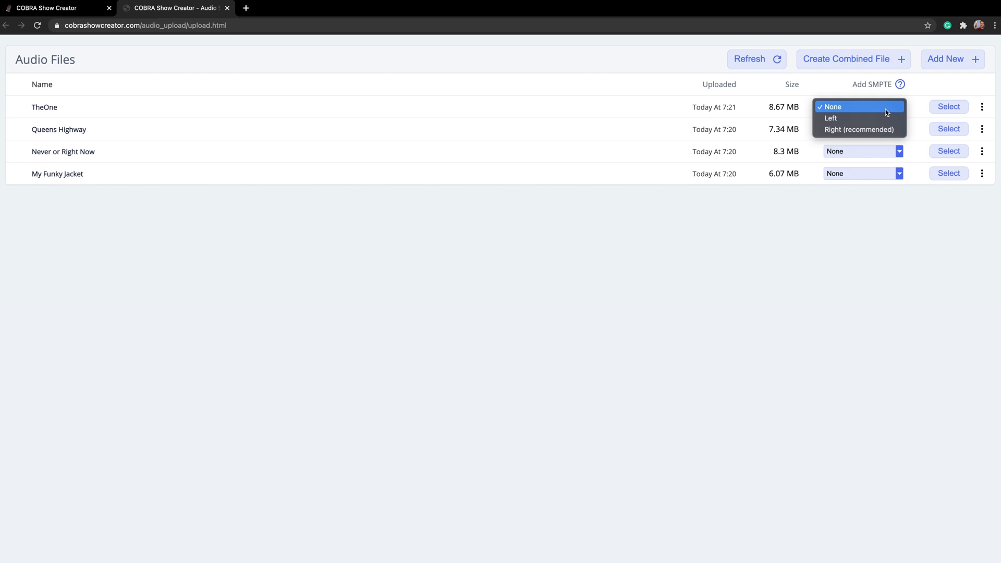
click(858, 129)
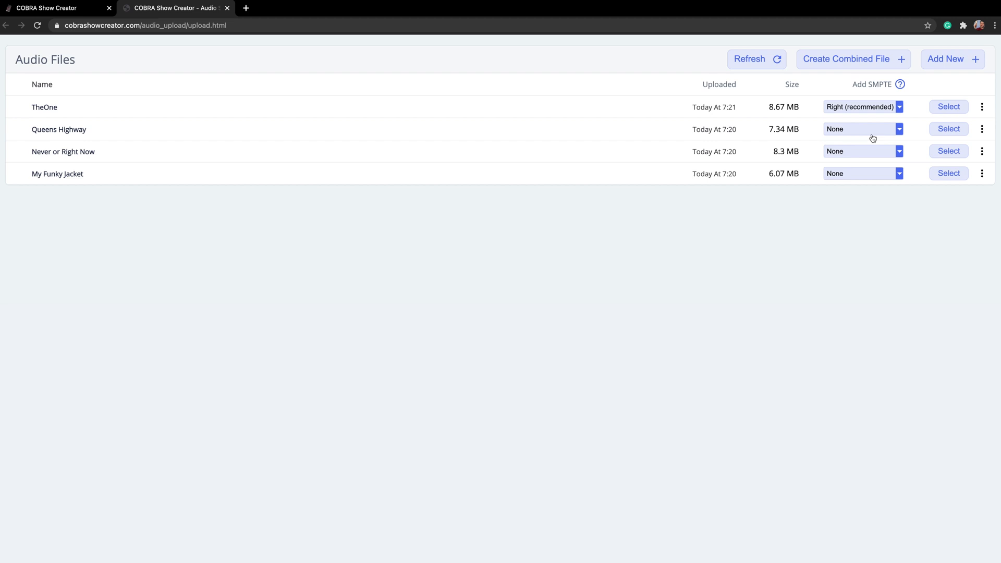
mouse_move(210, 37)
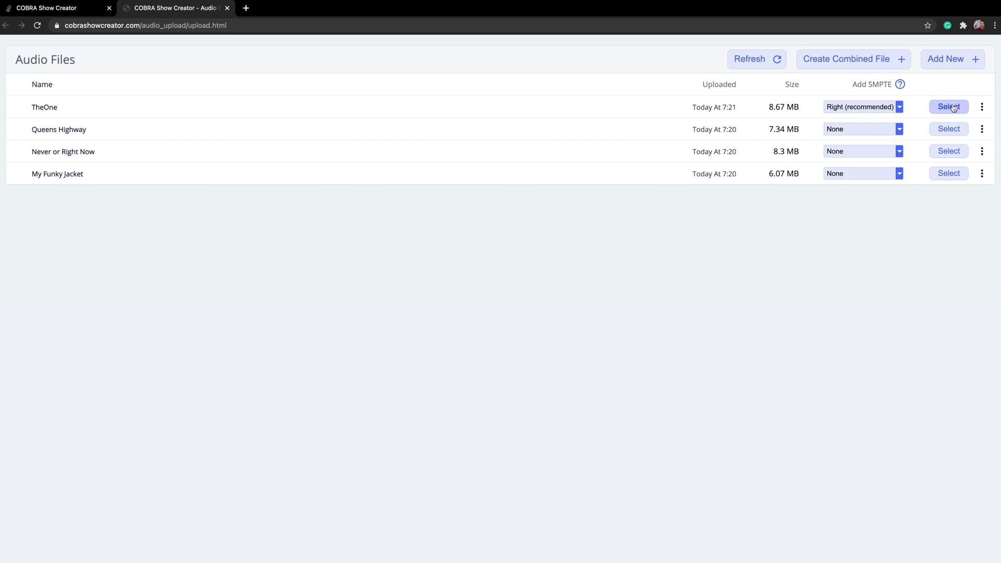
mouse_move(949, 109)
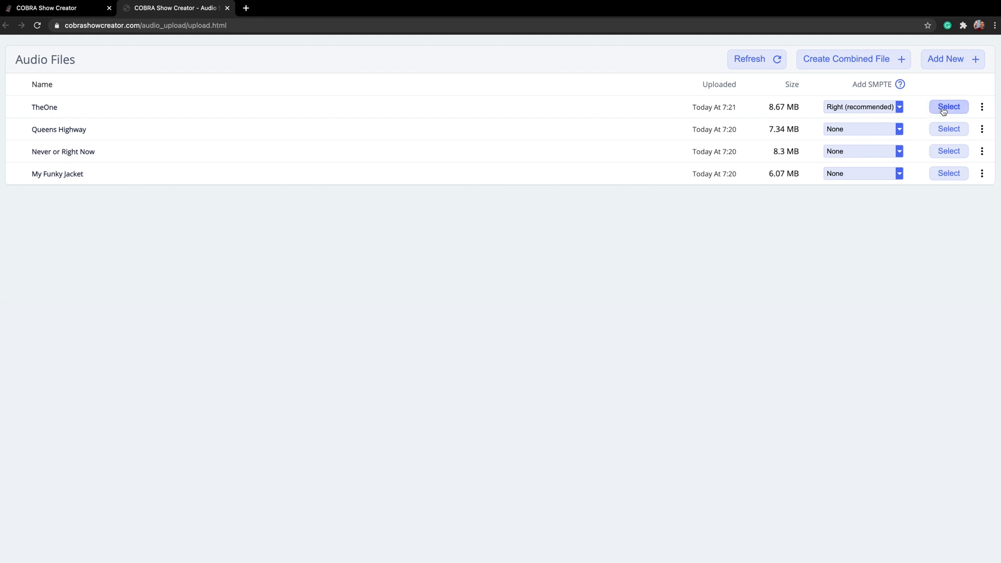
- Select TheOne as the show's music with the Timecode2 SMPTE option
click(948, 107)
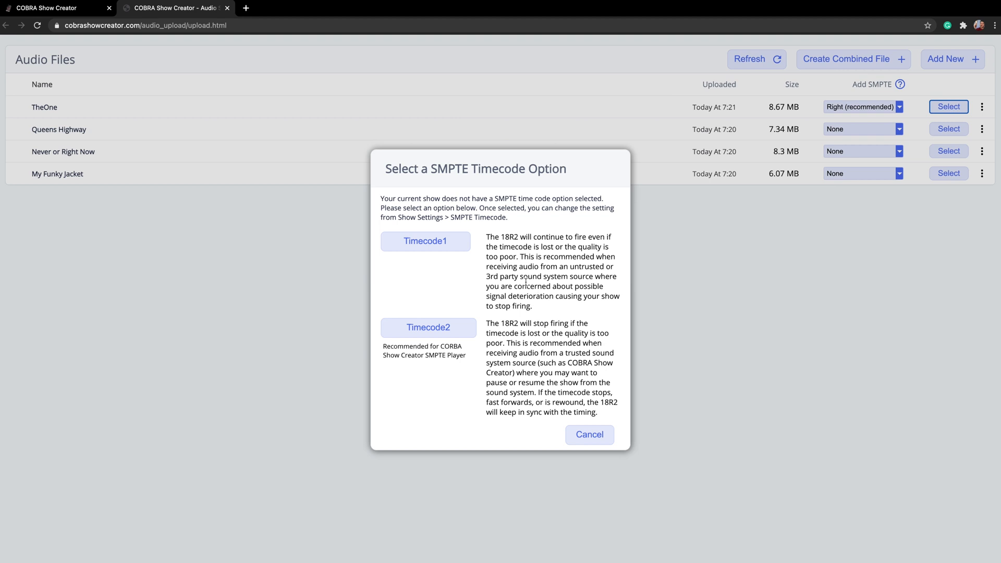
mouse_move(525, 280)
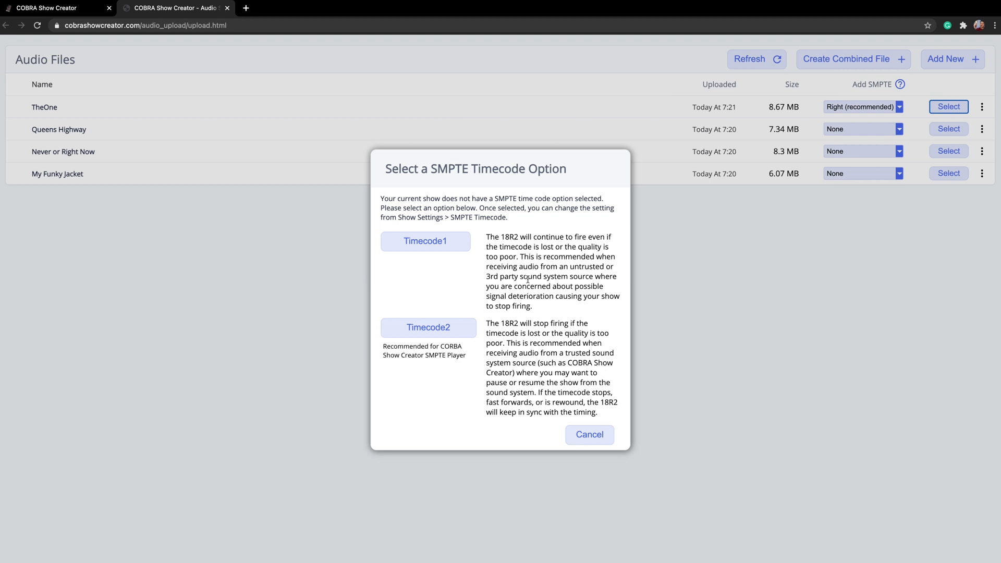
mouse_move(450, 366)
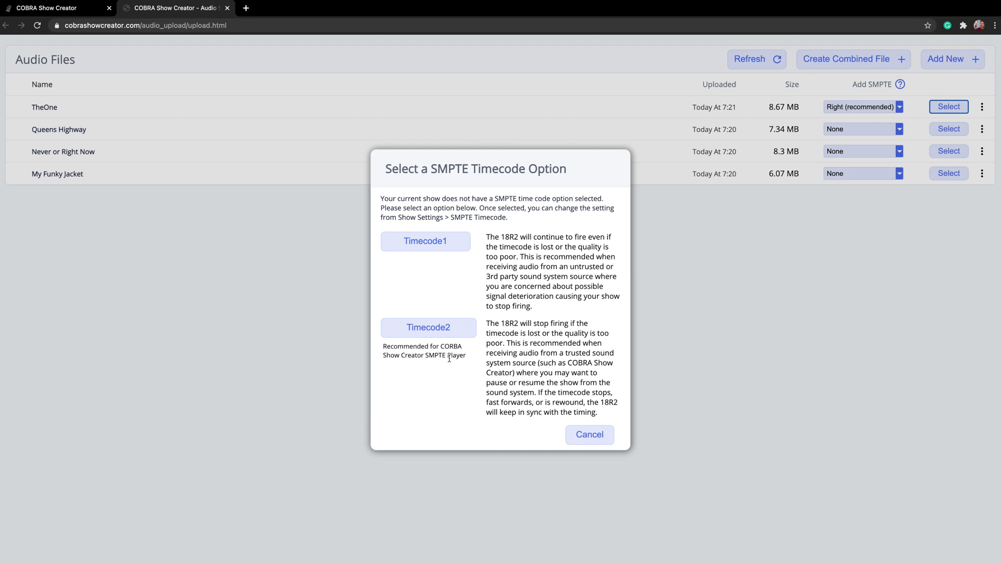
mouse_move(425, 339)
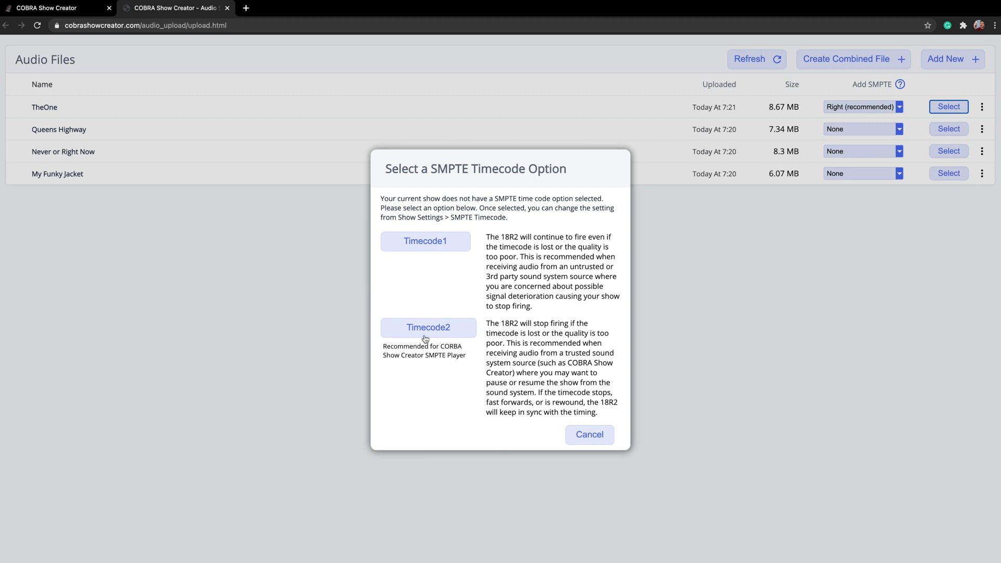
click(428, 328)
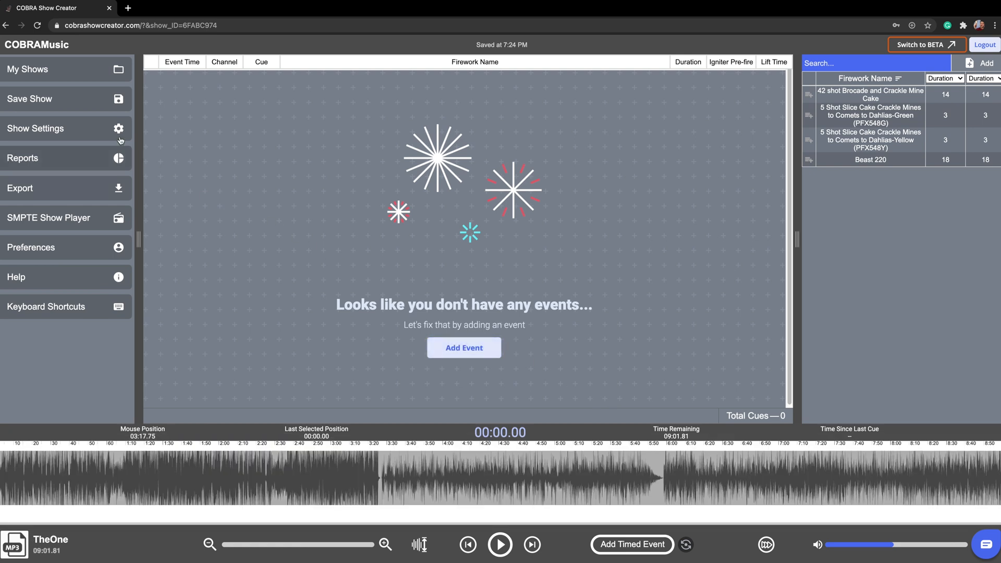
- Close the Show Settings dialog to return to the empty event grid
click(35, 129)
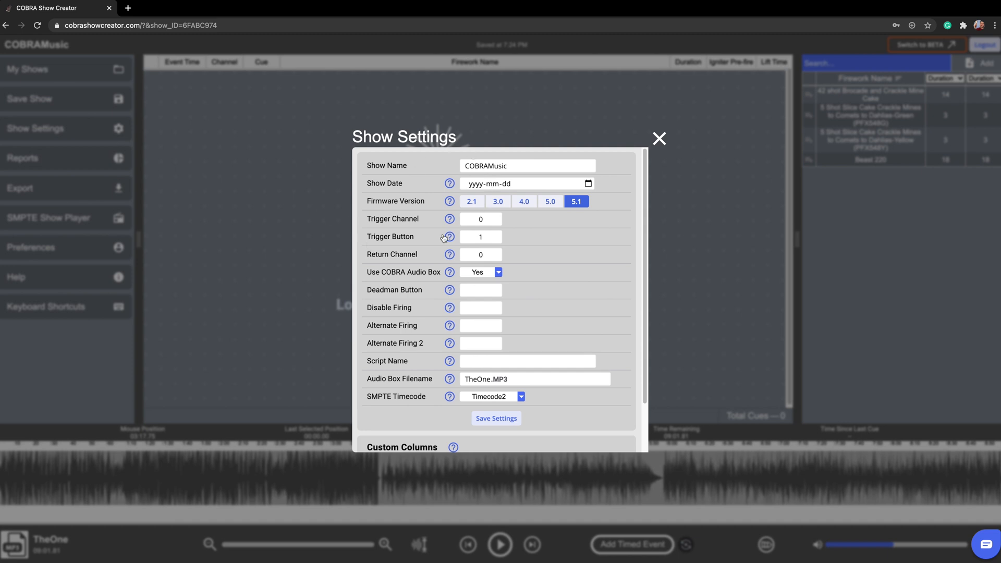
mouse_move(445, 259)
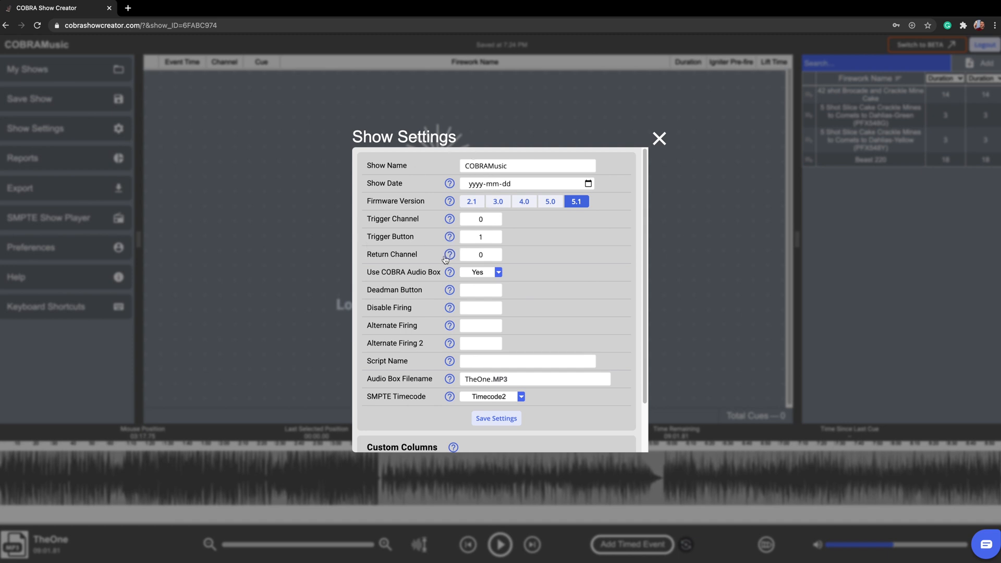
mouse_move(406, 239)
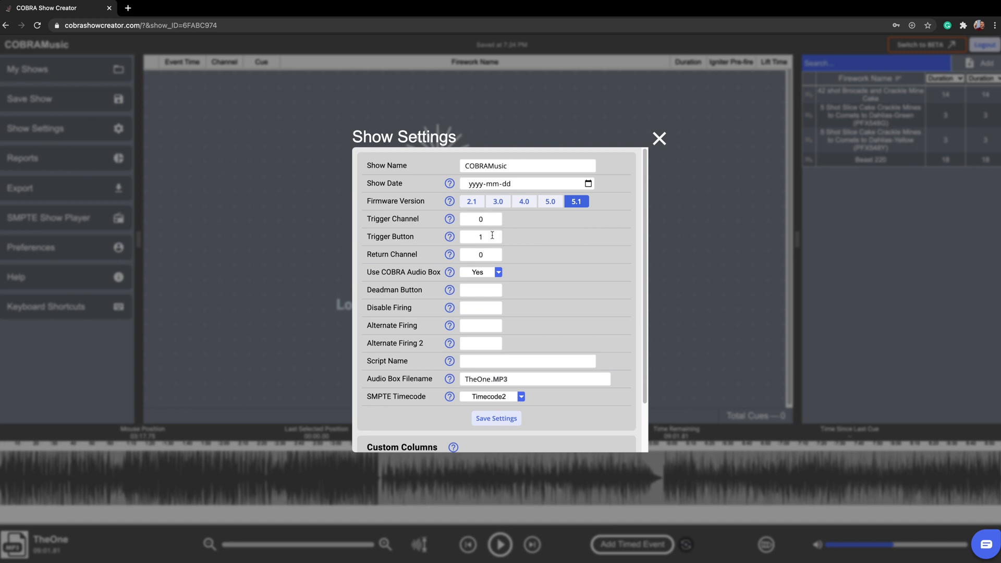
mouse_move(526, 264)
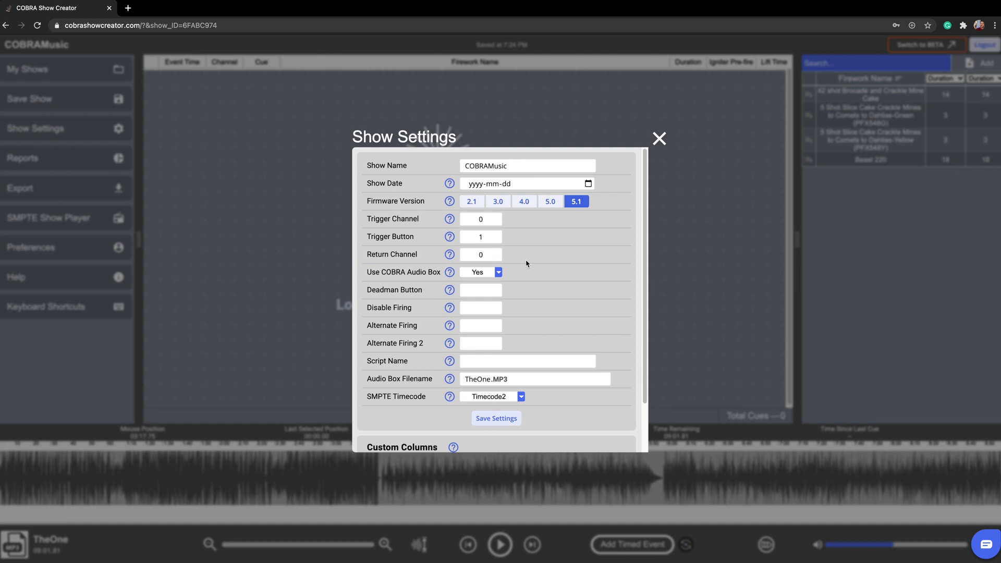
mouse_move(528, 261)
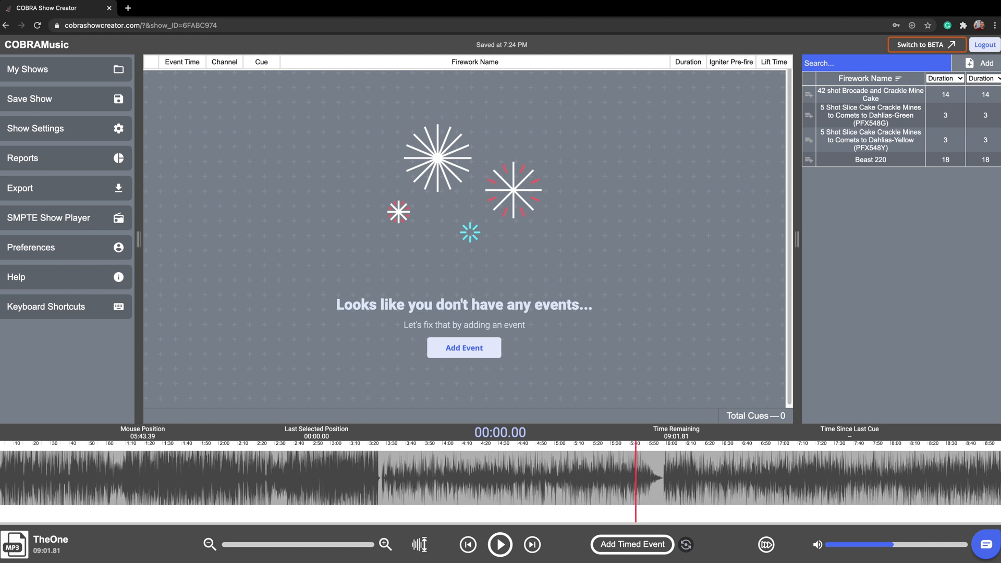
- Play the song and add eight timed events at 00:05.92, 10.44, 15.27, 20.06, 21.44, 23.78, 24.94 and 26.20
click(499, 545)
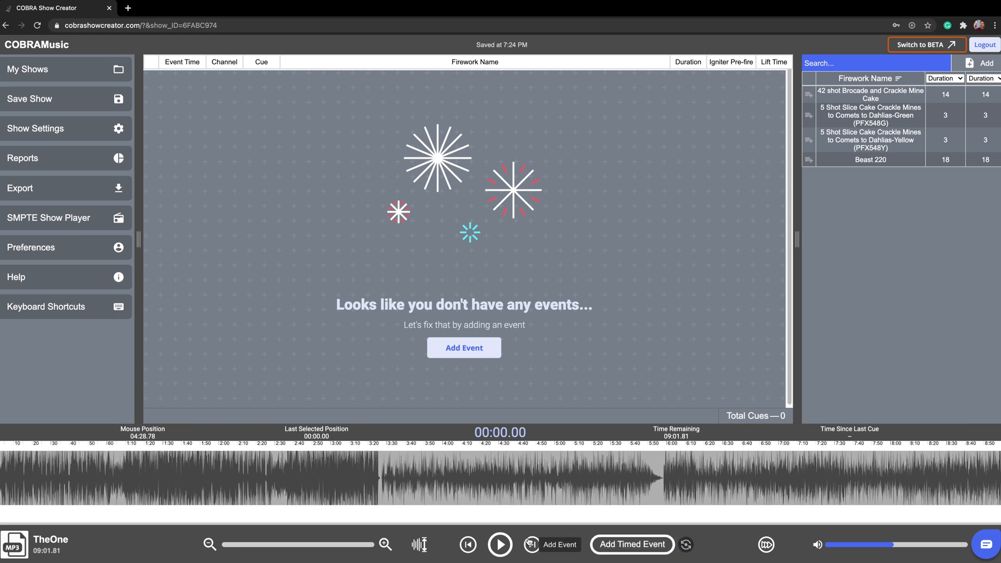
click(500, 544)
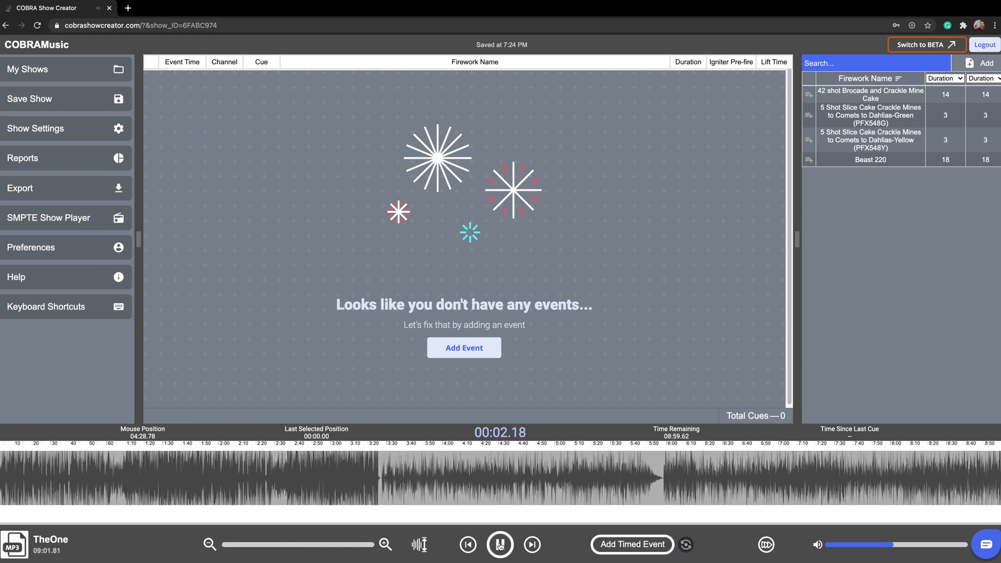
click(500, 545)
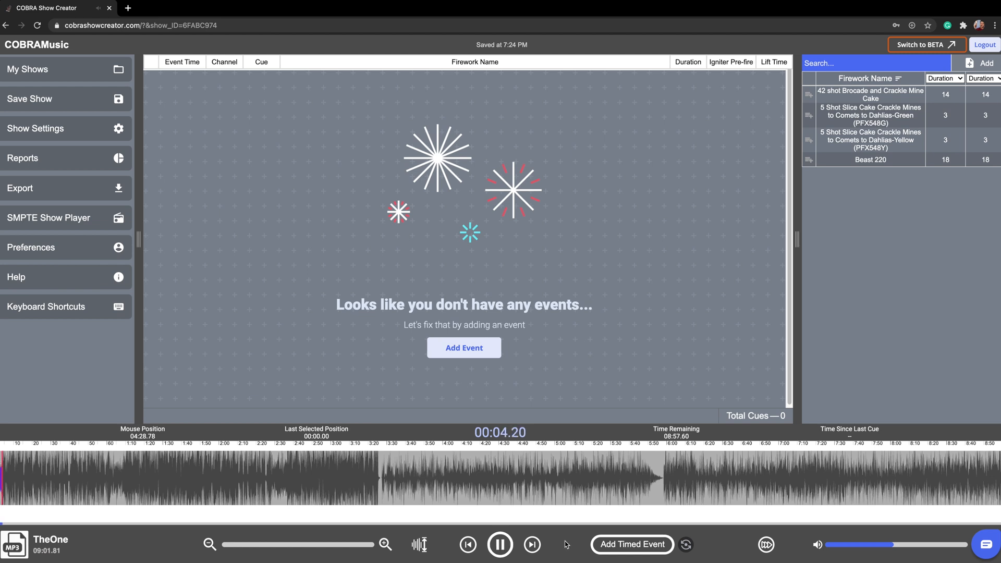
click(631, 544)
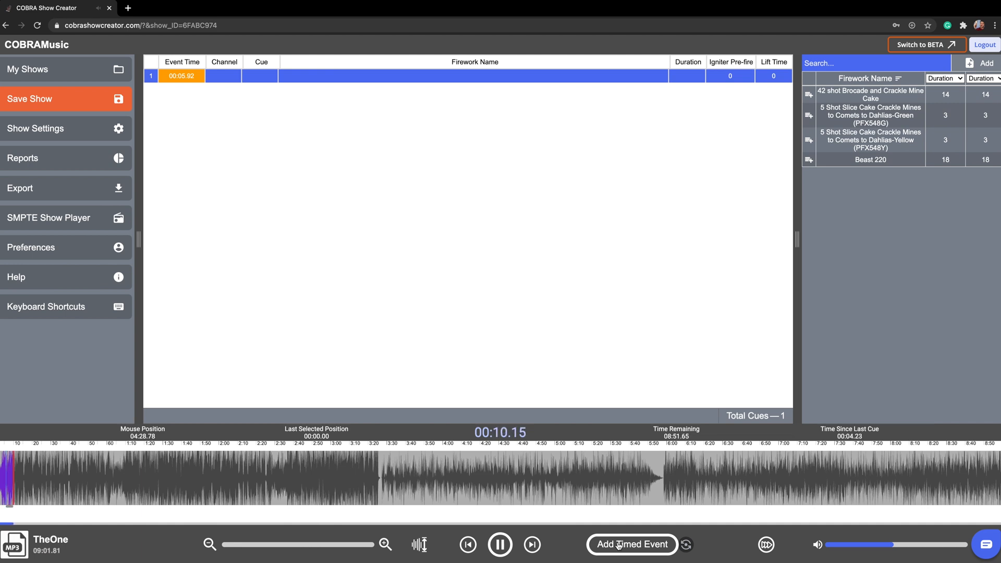
click(633, 545)
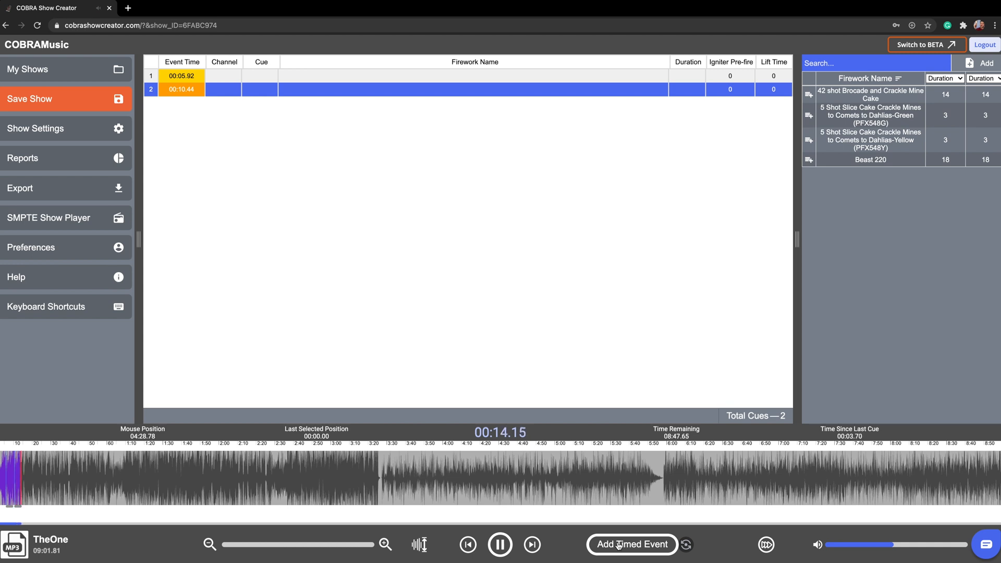
click(632, 545)
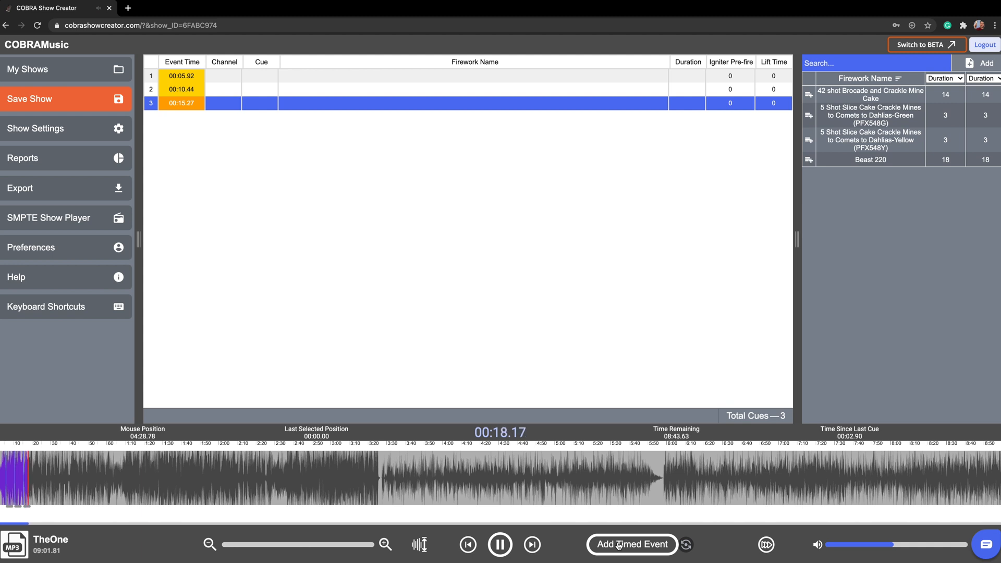
click(632, 544)
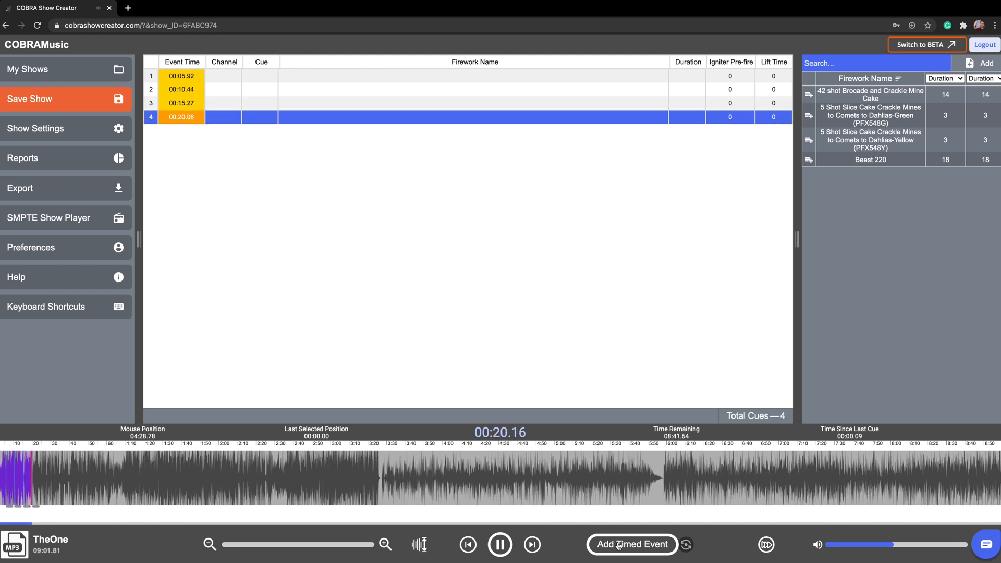
click(632, 545)
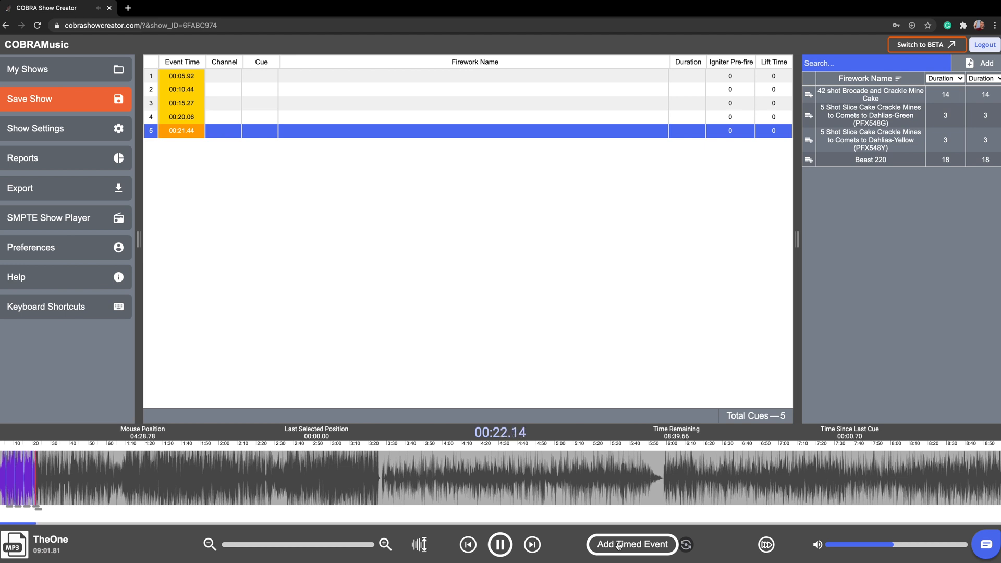
click(632, 545)
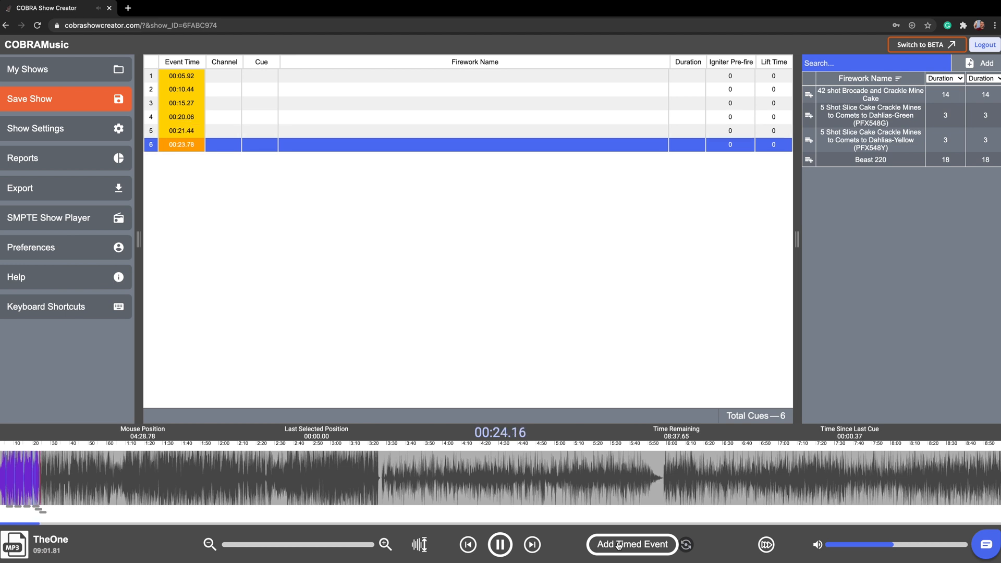
click(632, 545)
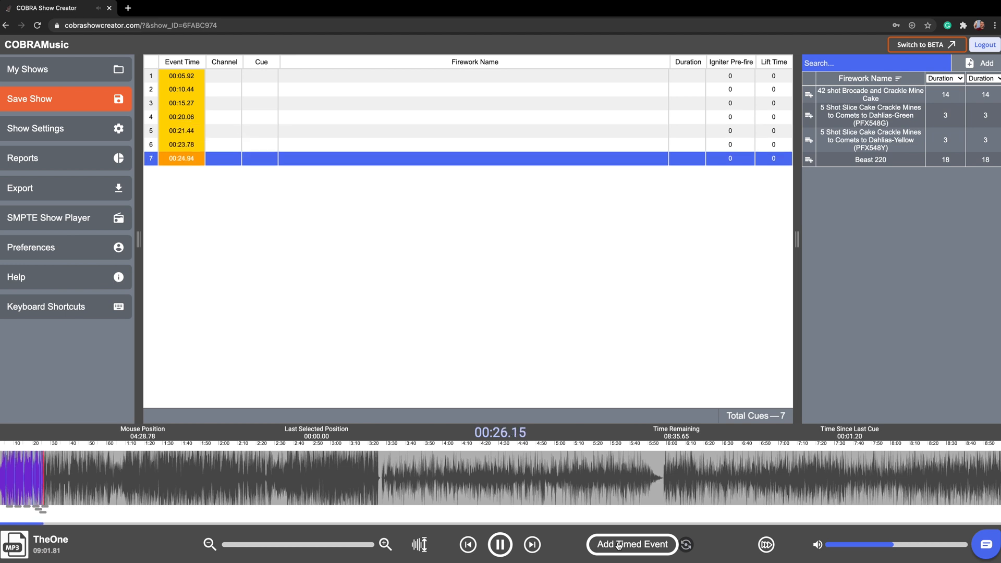
click(631, 545)
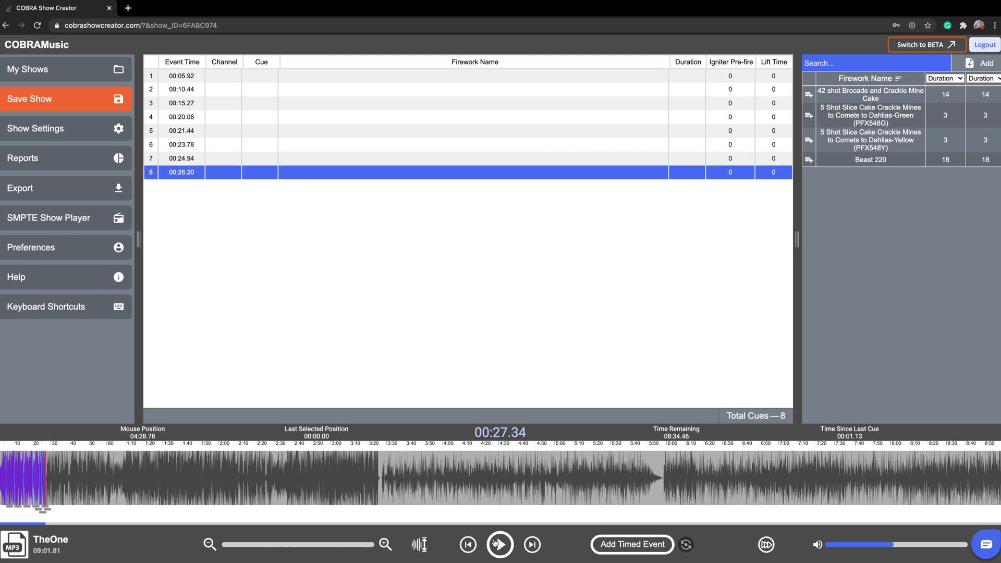
- Keep the last event at 00:26.20 and delete the 00:21.44 event via its context menu
click(499, 544)
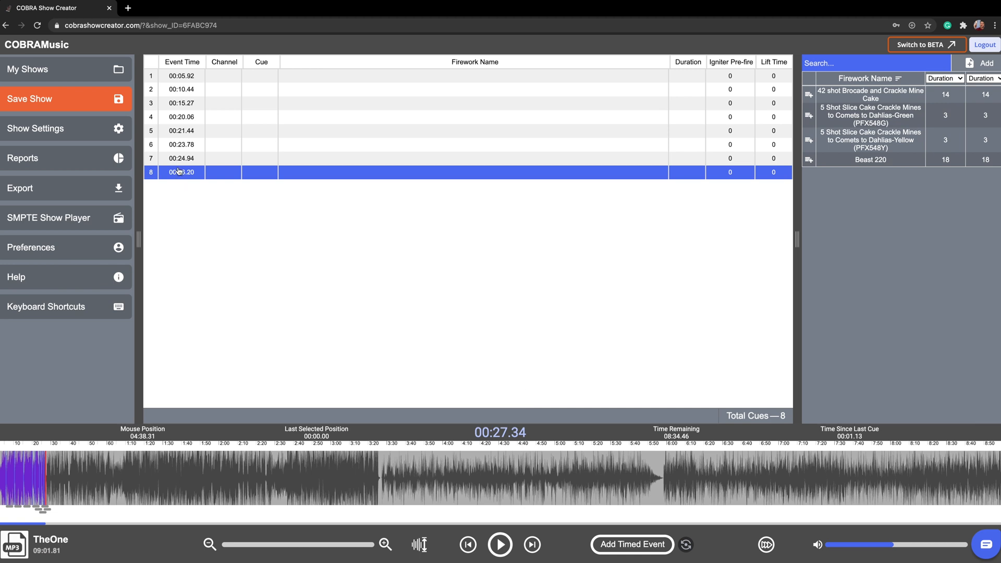
text(00:26.20)
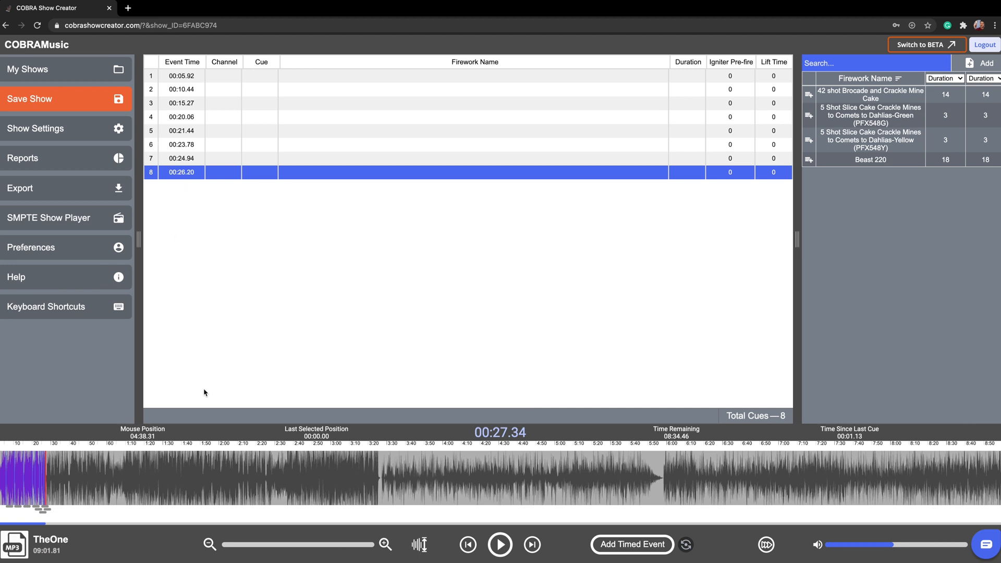
click(384, 545)
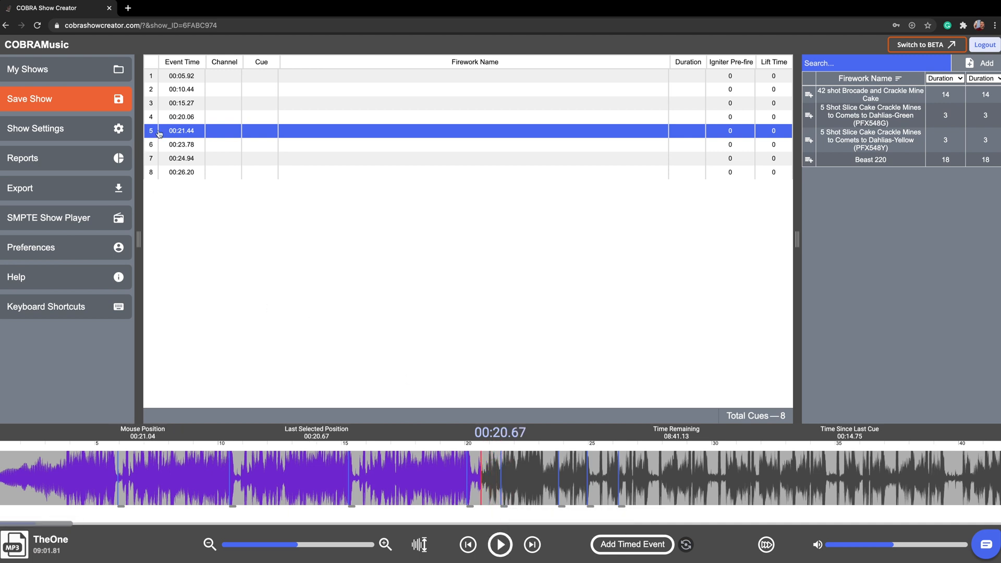
right_click(182, 131)
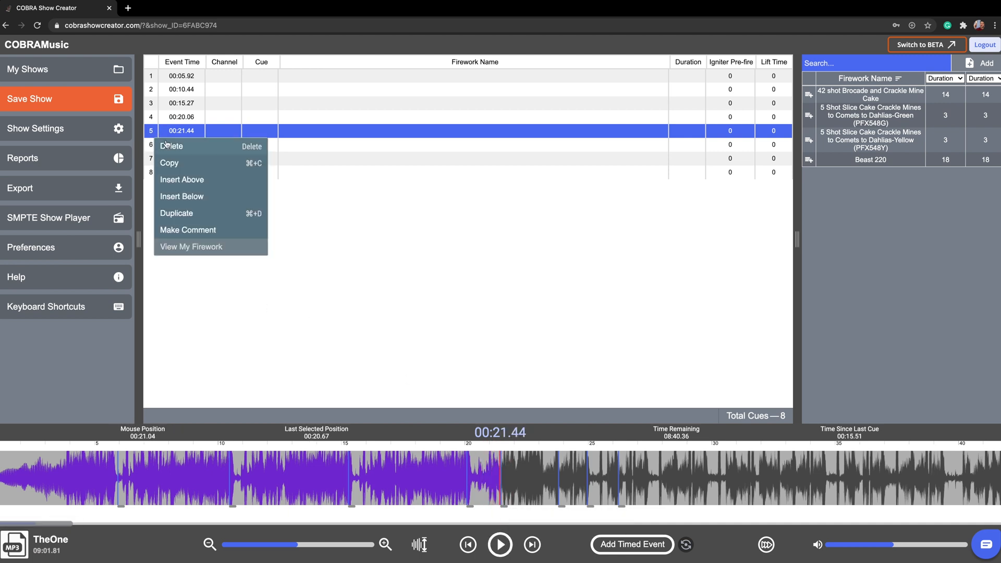
click(172, 146)
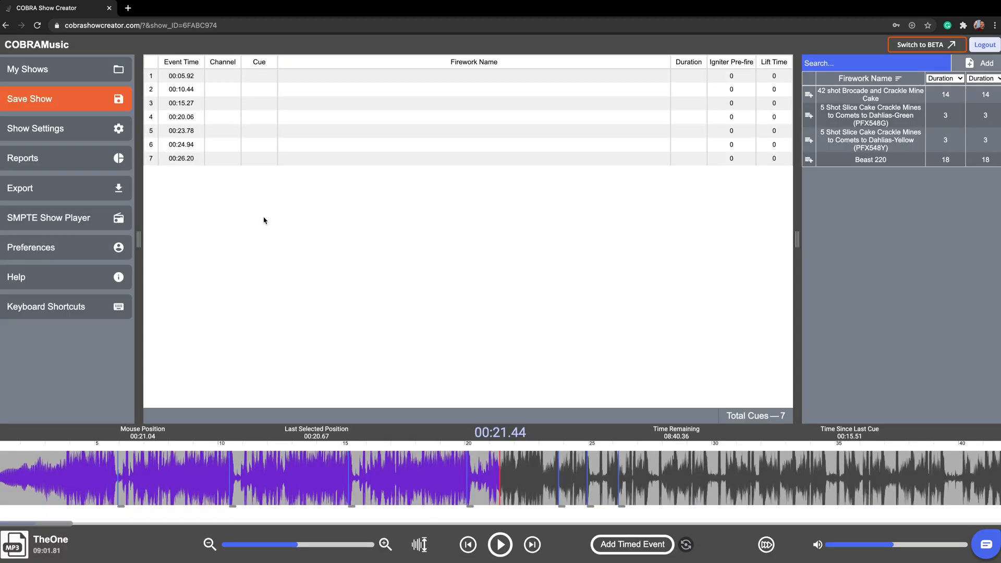
mouse_move(433, 355)
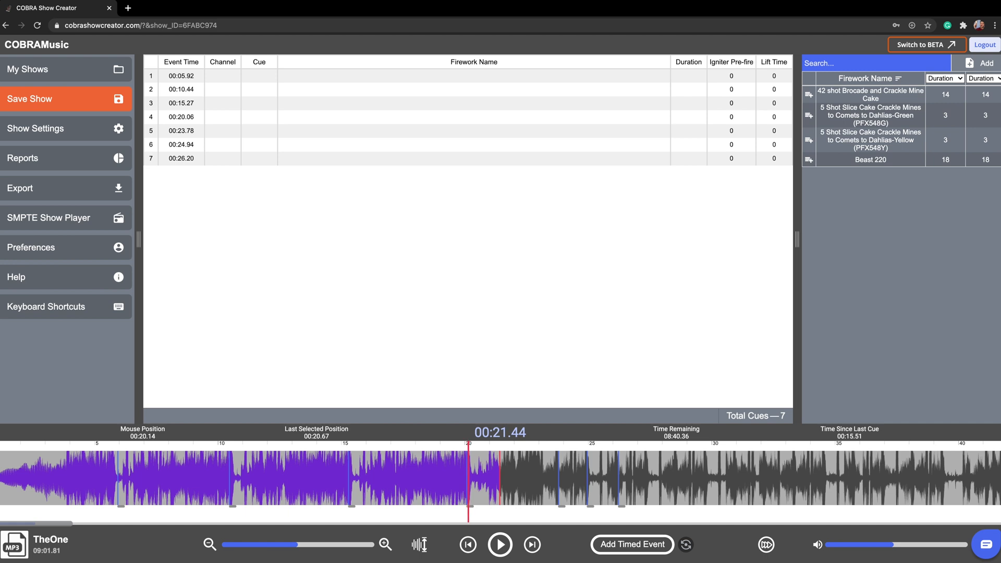
mouse_move(147, 141)
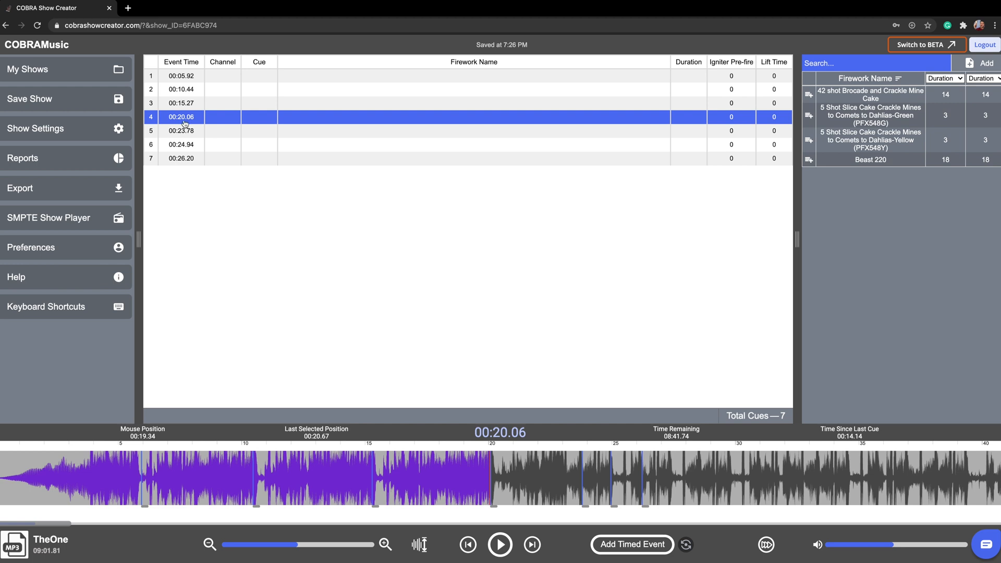
- Change the 00:20.06 event time to exactly 00:20.00
double_click(181, 117)
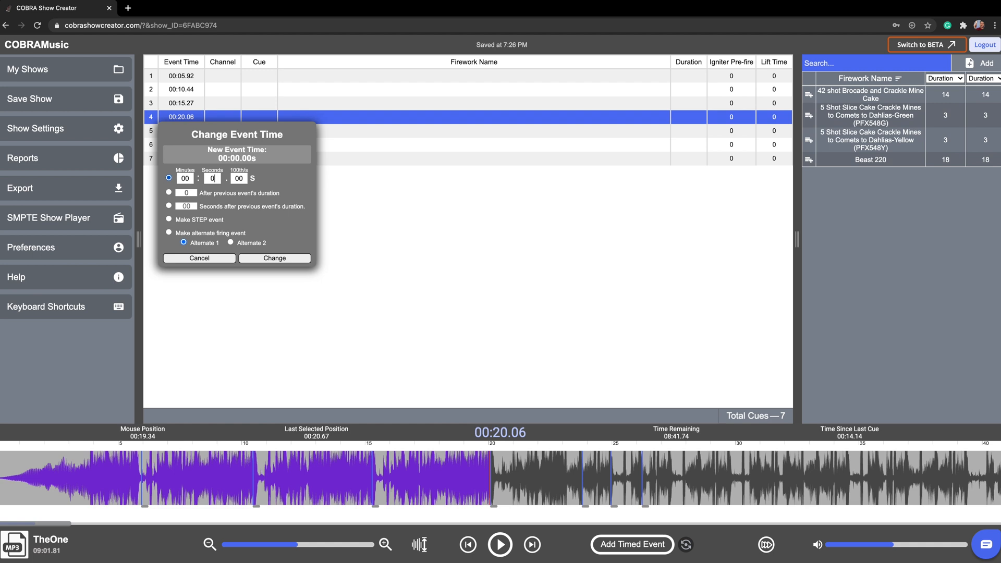
text(20)
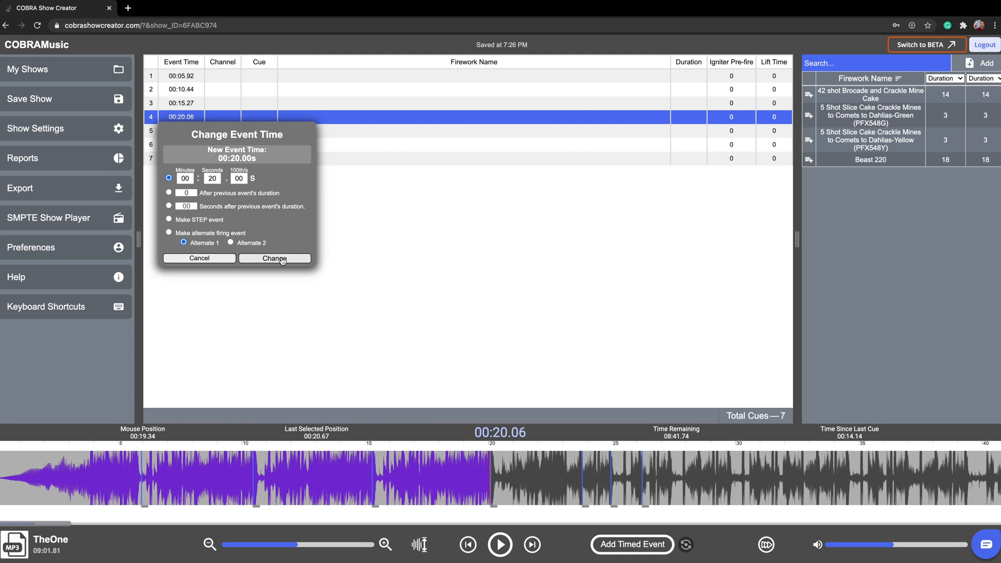
click(275, 258)
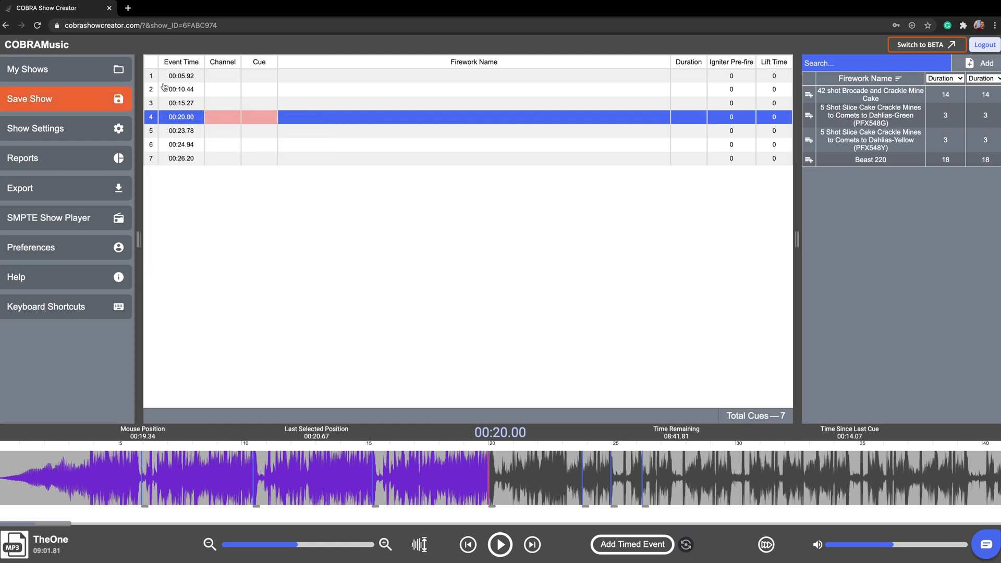
- Enter channels 1/2 and cues 1–4 in the Channel and Cue cells for the seven events
click(181, 75)
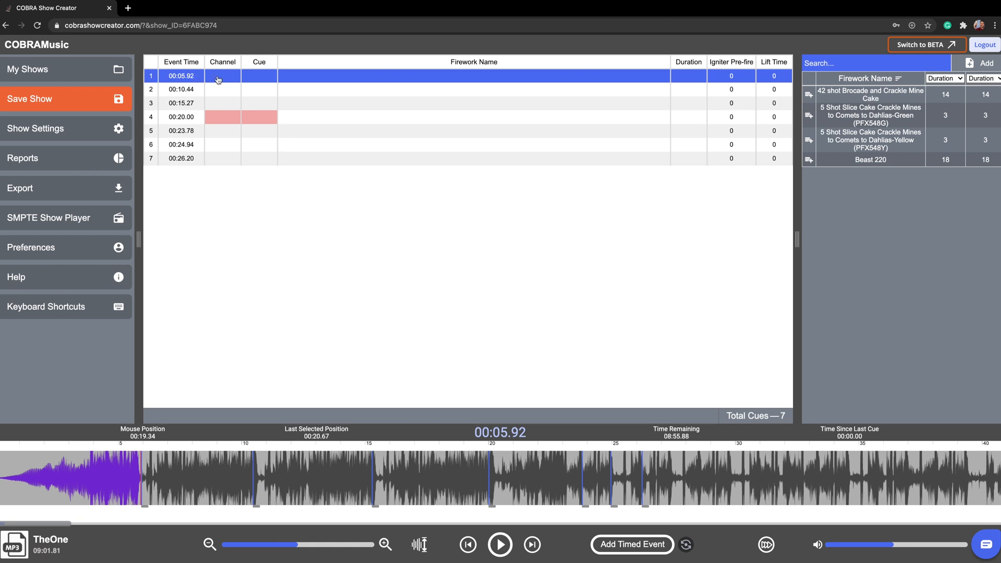
click(223, 76)
text(1)
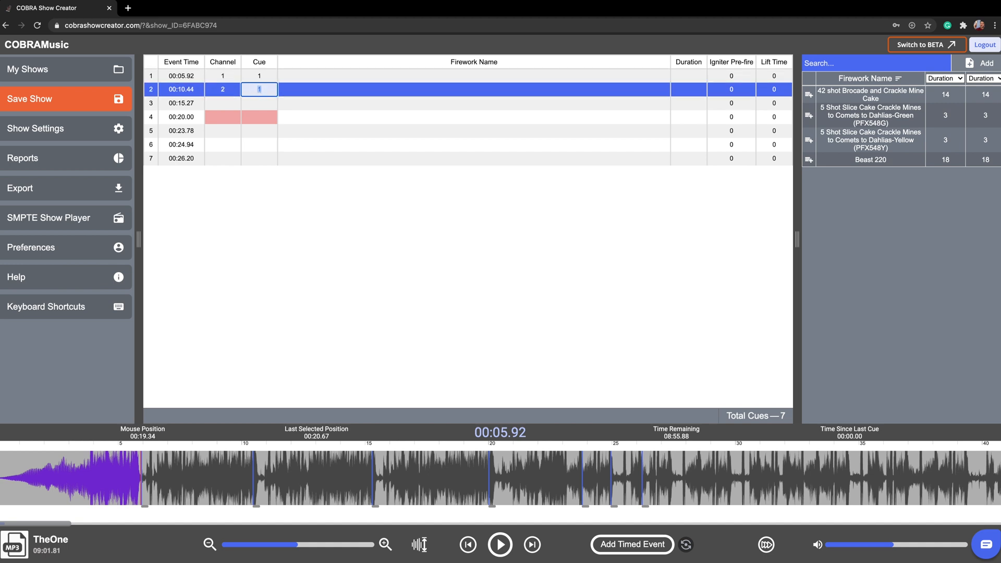
click(223, 104)
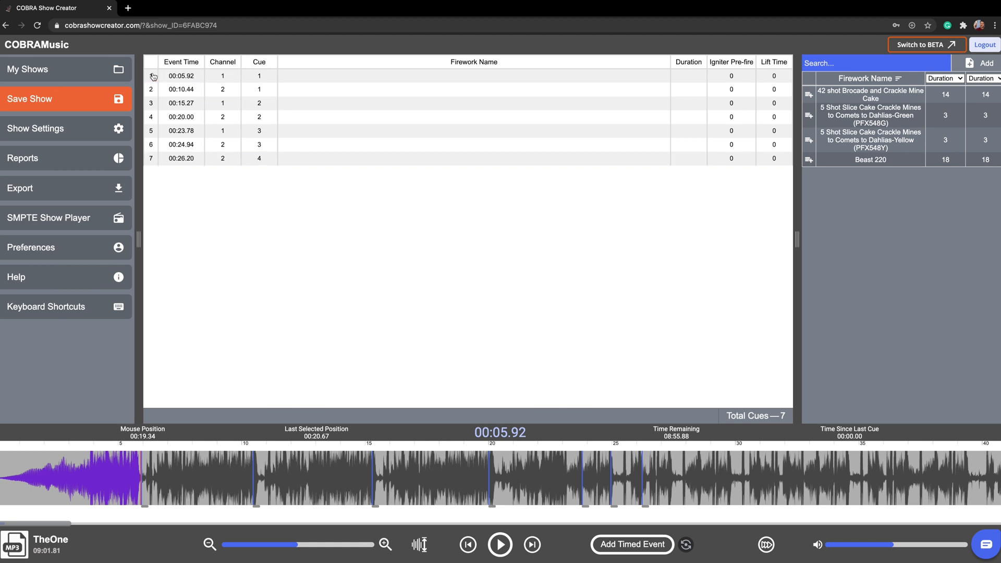
- Give event 1 at 00:05.92 the 42 shot Brocade and Crackle Mine Cake (14s)
click(180, 75)
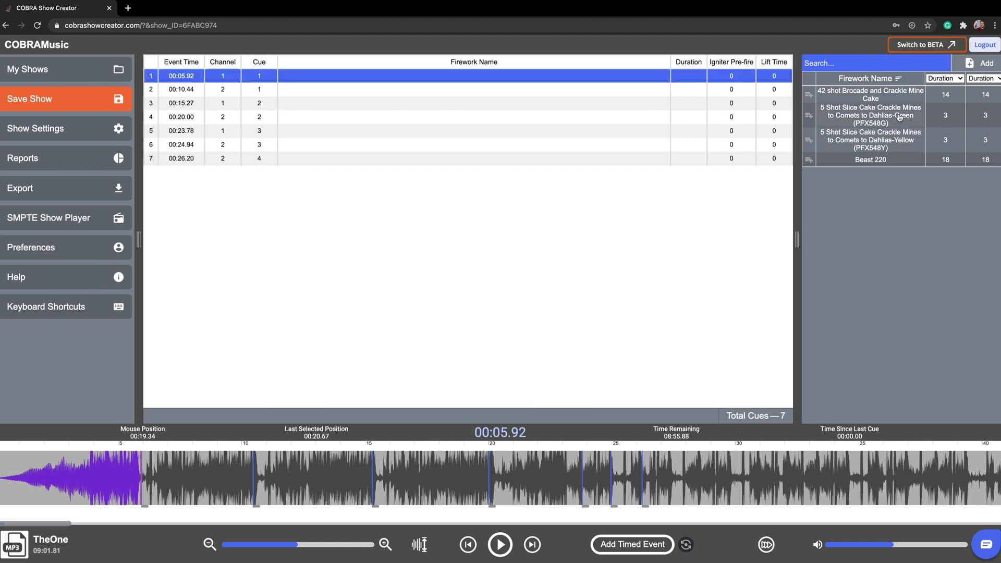
mouse_move(854, 148)
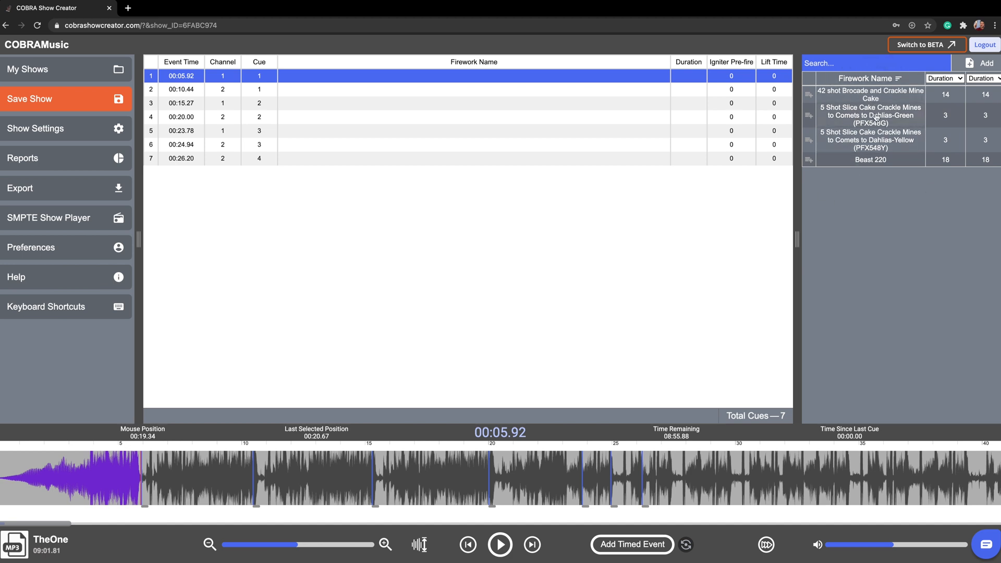
click(986, 62)
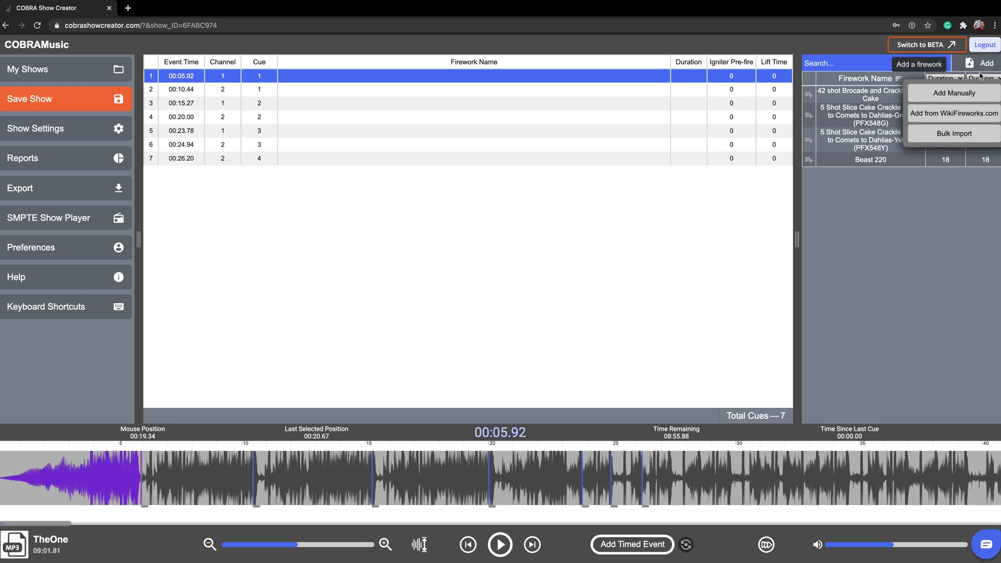
click(56, 99)
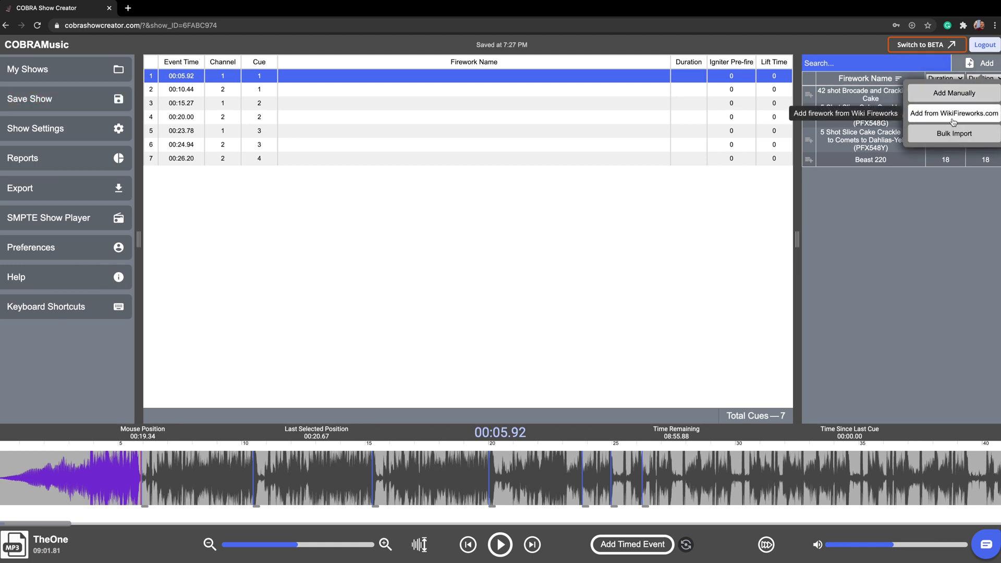
click(684, 98)
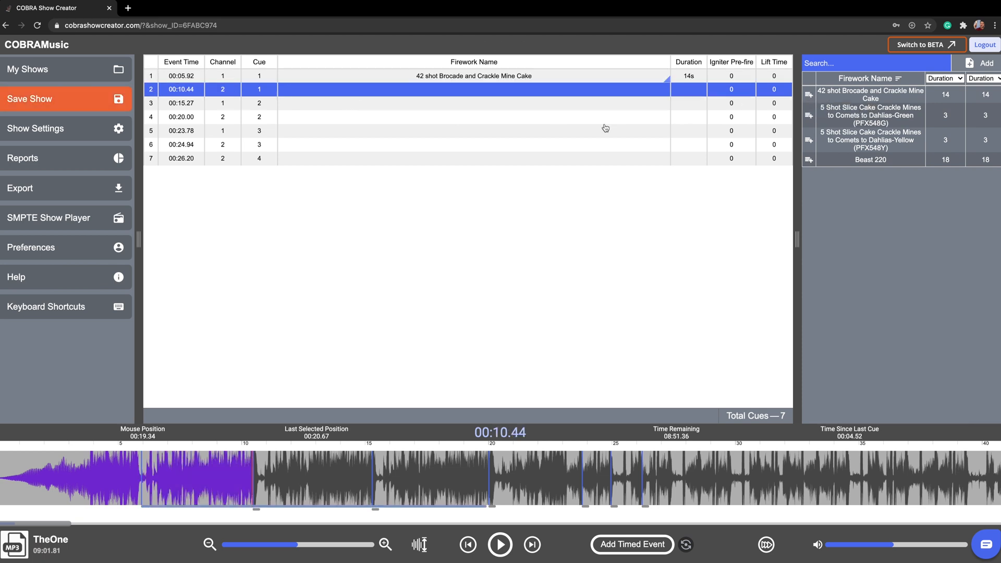
mouse_move(808, 116)
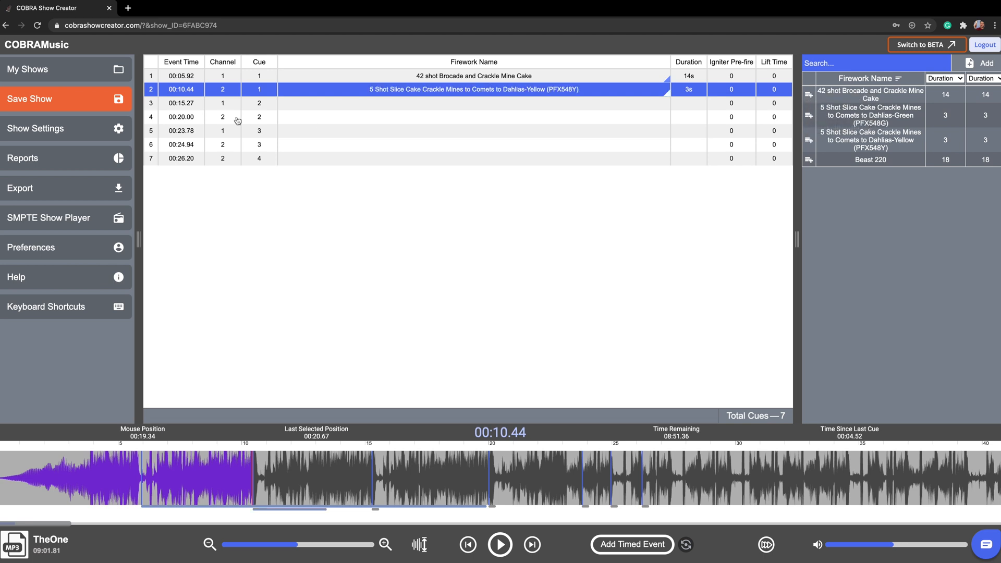
- Assign matching fireworks to the remaining events so all seven have names and durations
click(180, 103)
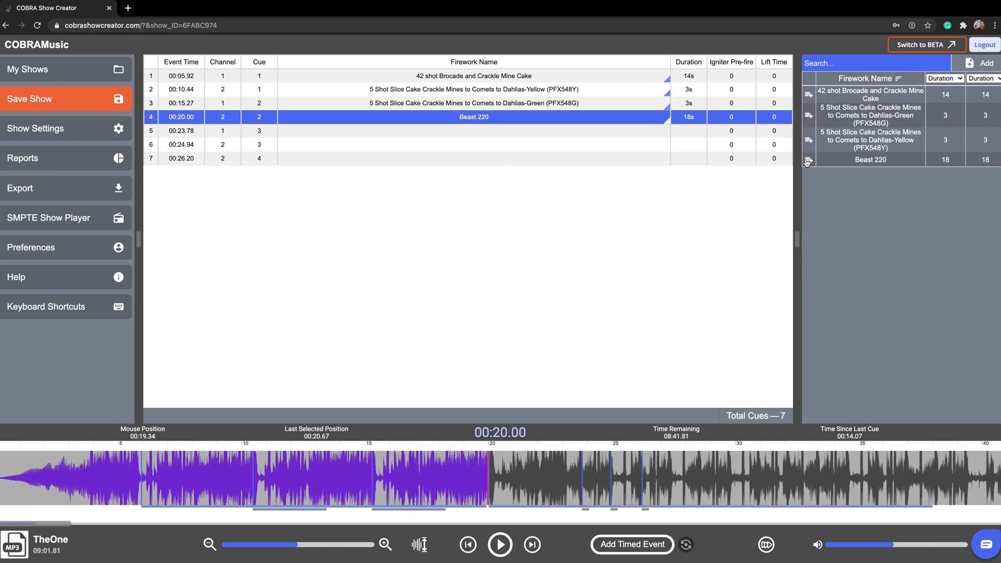
click(180, 132)
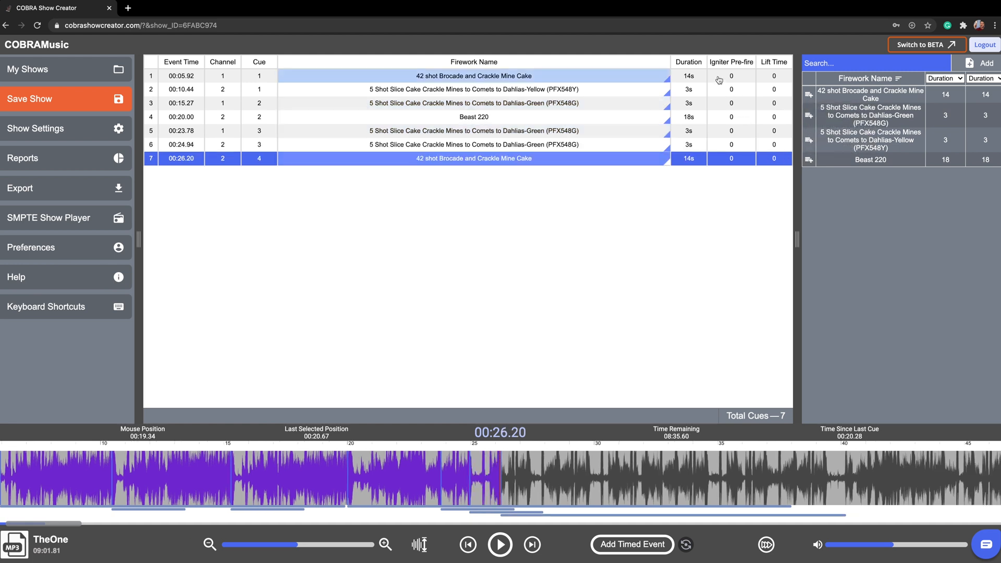
- Check the cue blocks on the waveform and keep the saved show unchanged
click(225, 515)
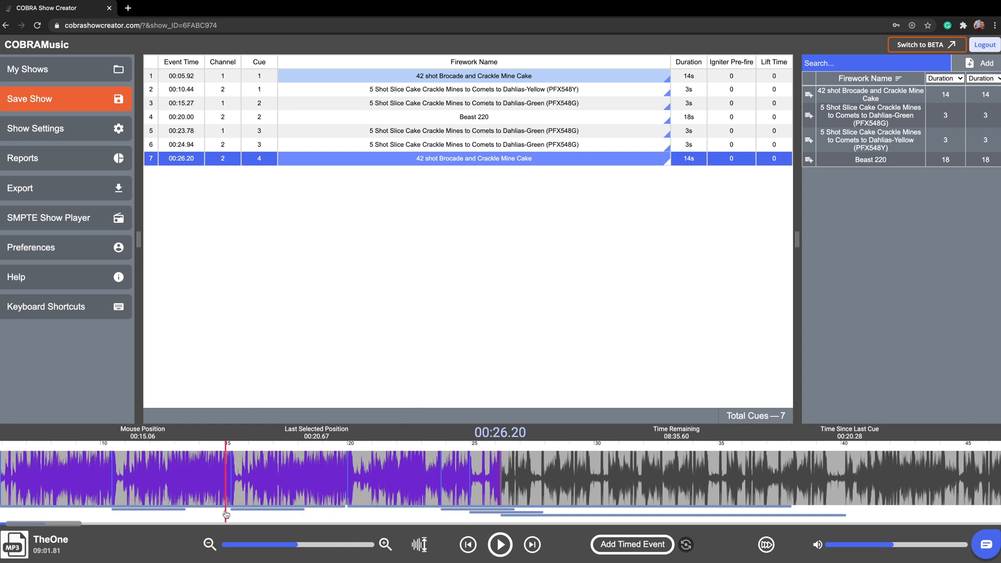
mouse_move(226, 516)
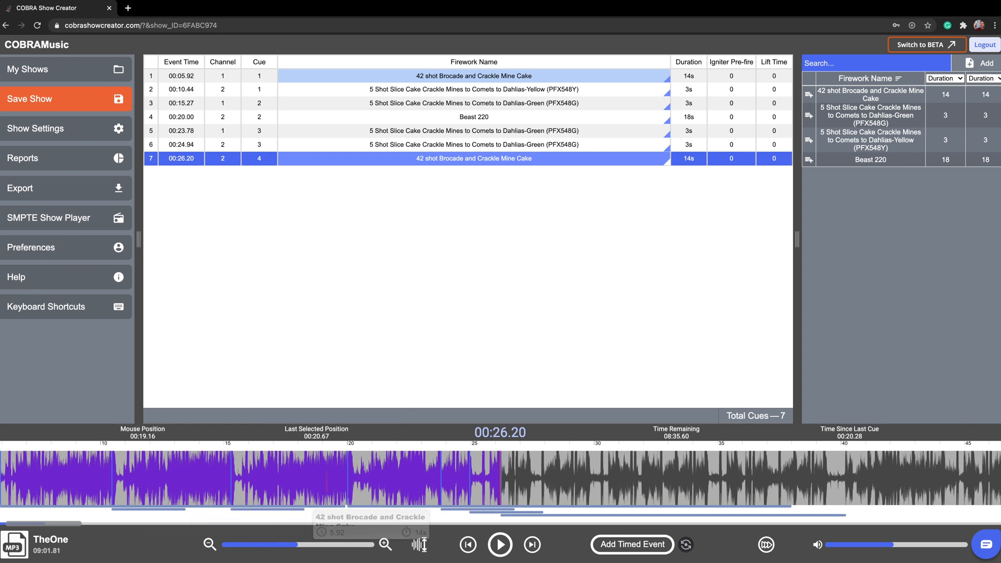
mouse_move(542, 513)
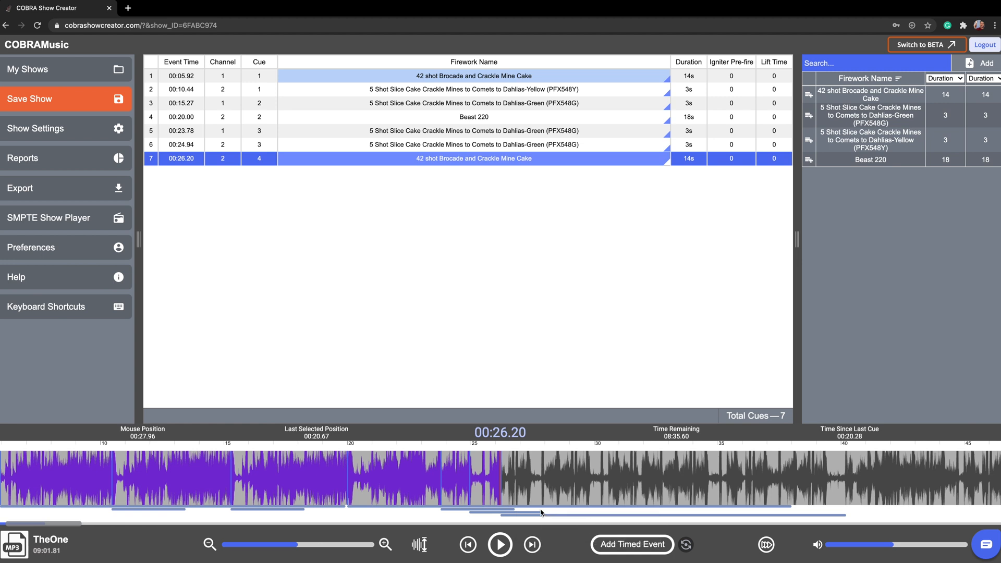
mouse_move(568, 312)
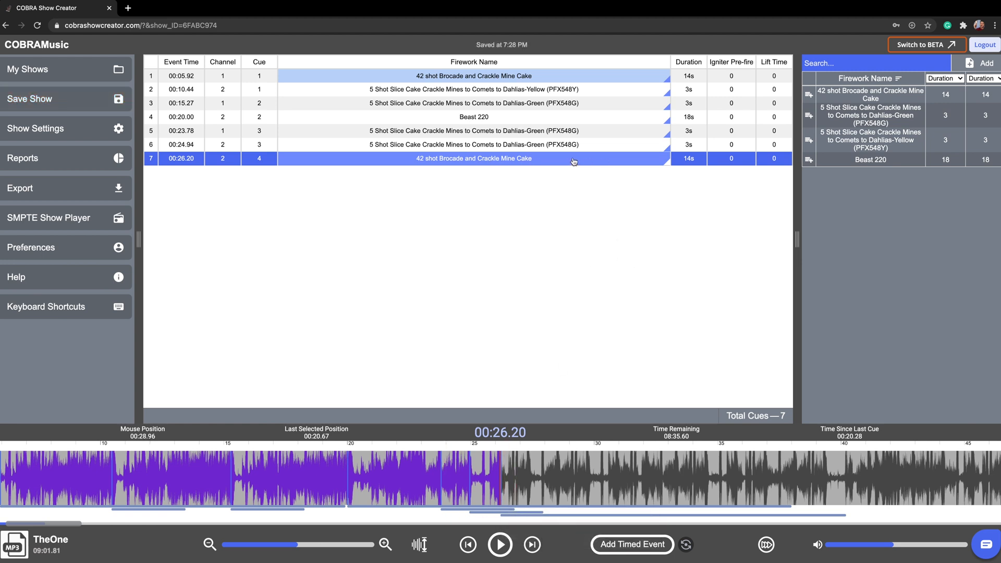
right_click(572, 159)
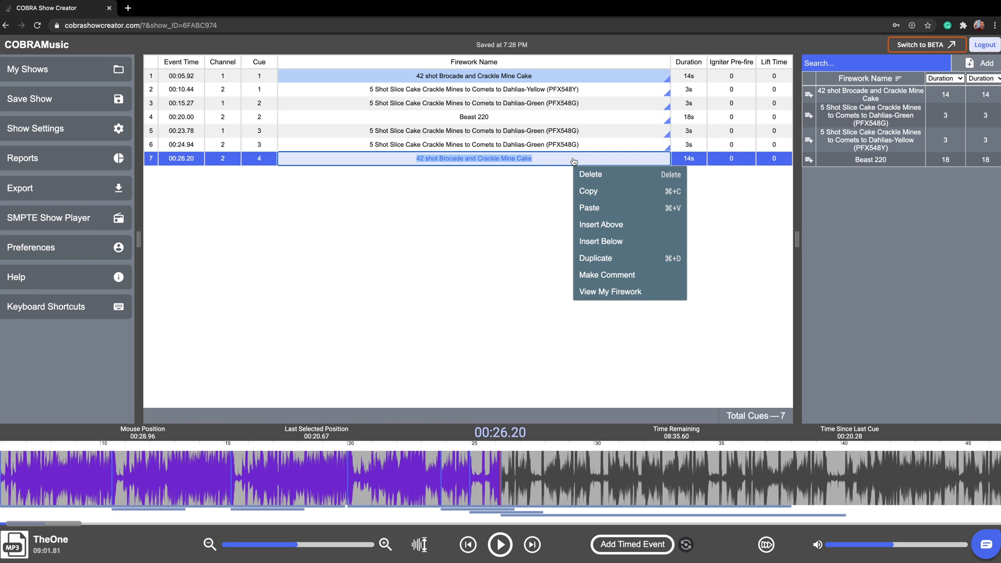
click(610, 292)
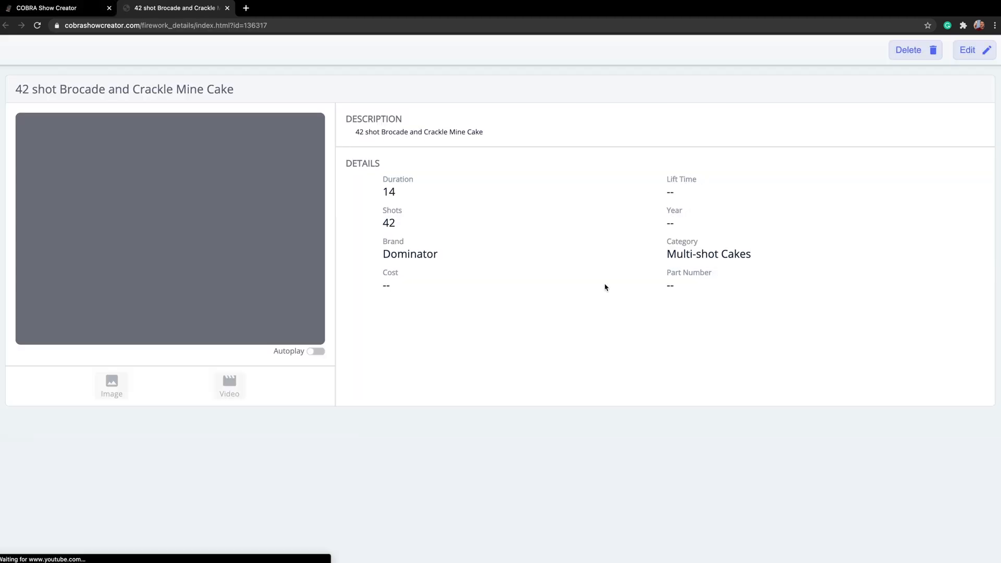
click(229, 386)
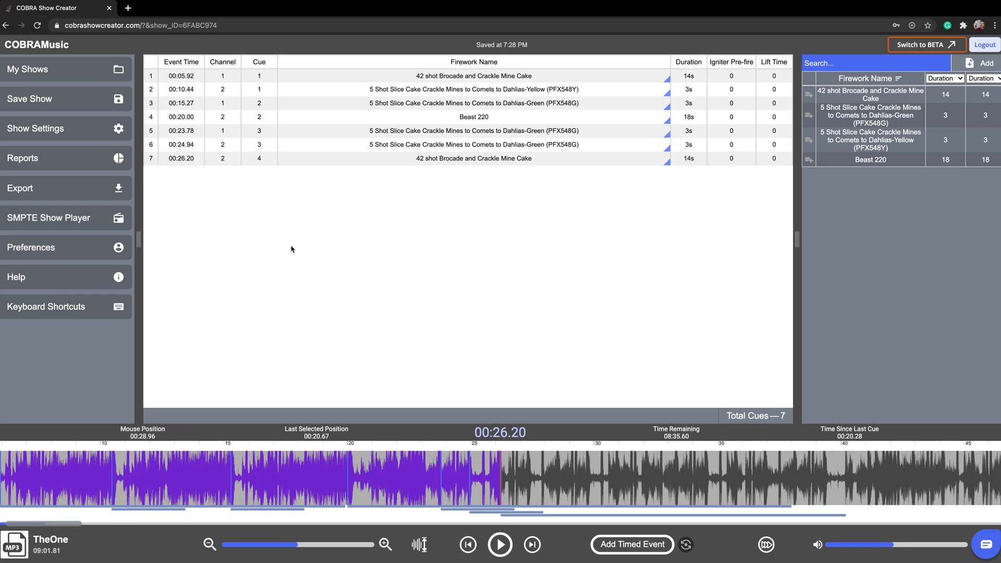
mouse_move(165, 202)
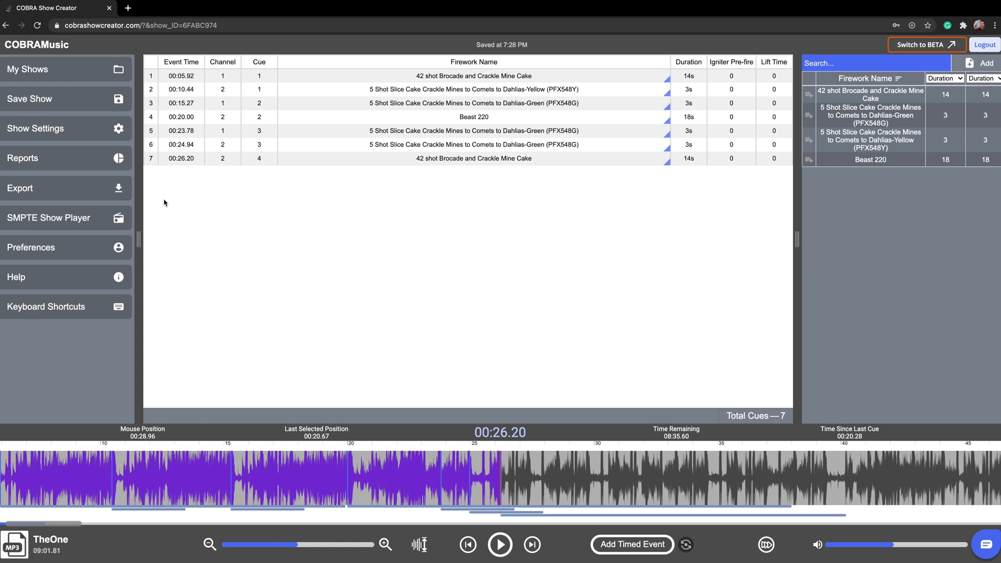
mouse_move(66, 188)
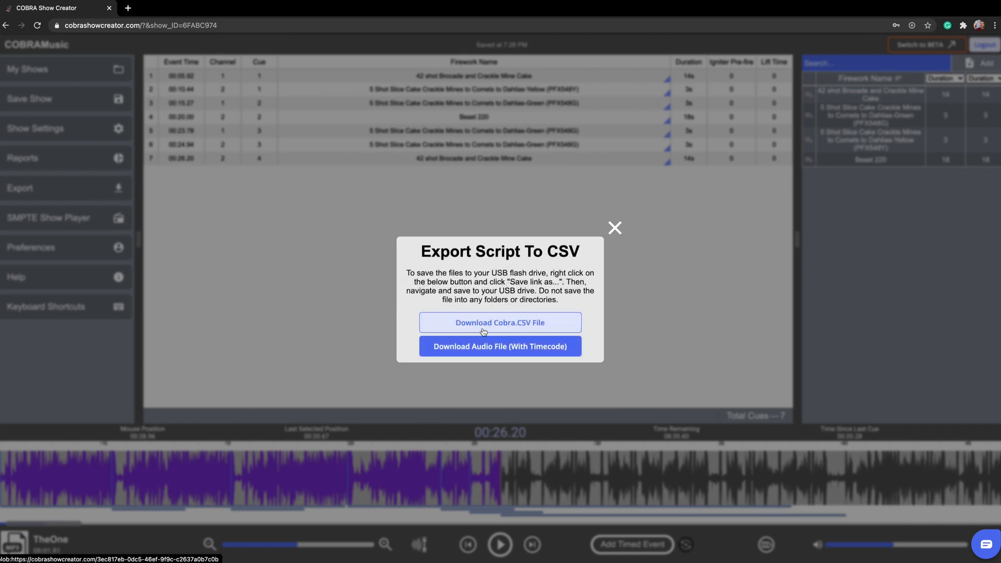
- Save the Cobra CSV download as COBRAMusic.csv onto the COBRA USB drive
right_click(500, 322)
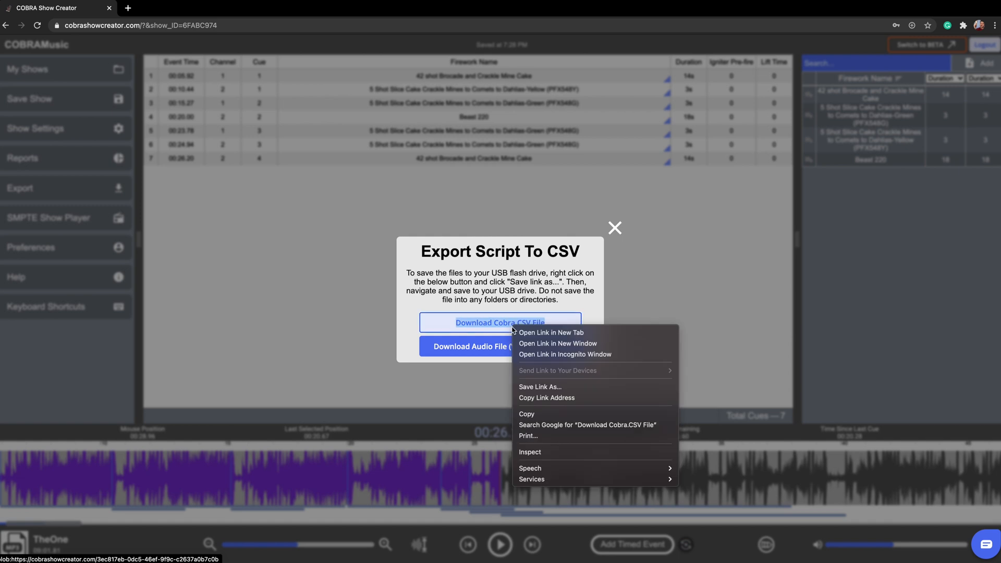
mouse_move(539, 387)
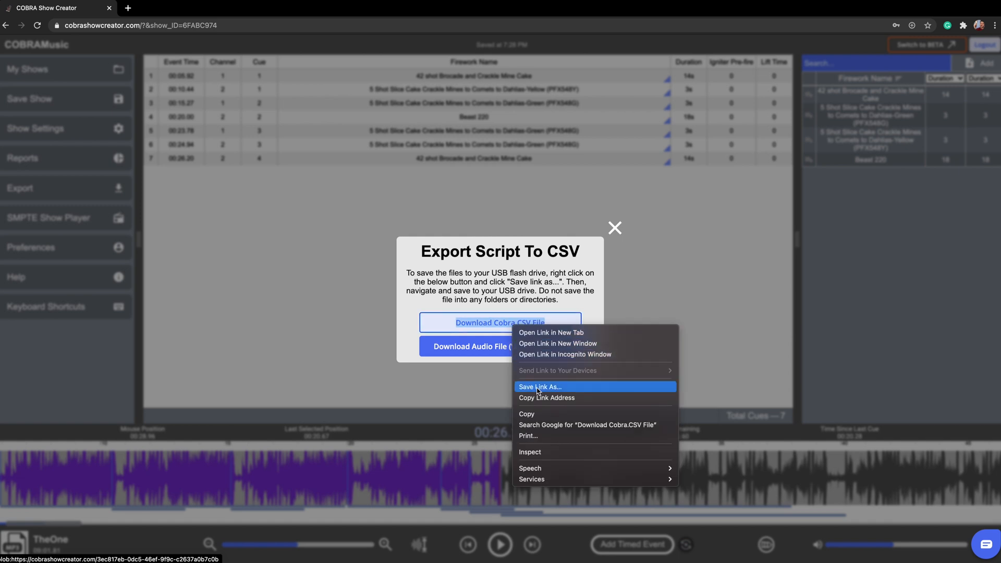
click(539, 387)
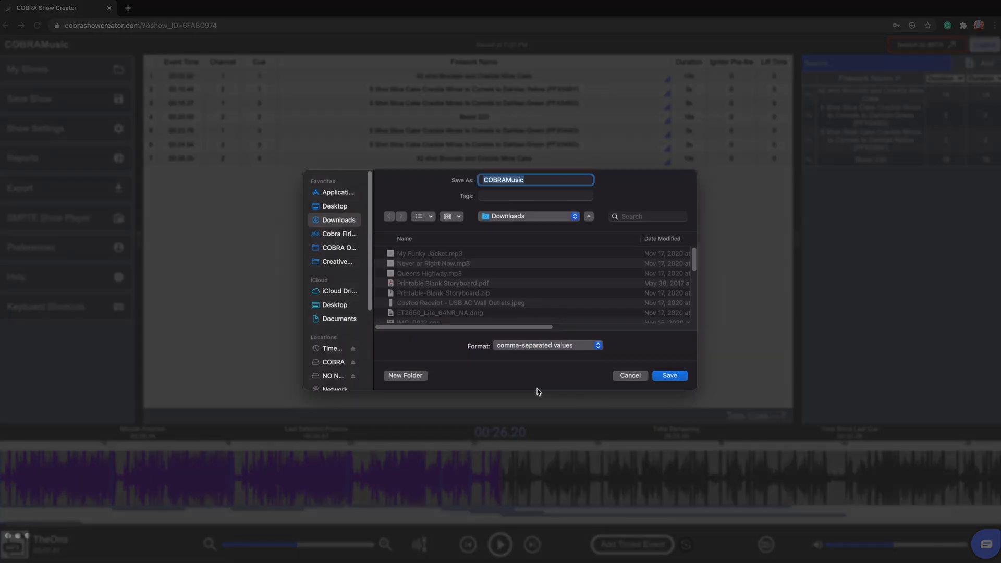
click(332, 362)
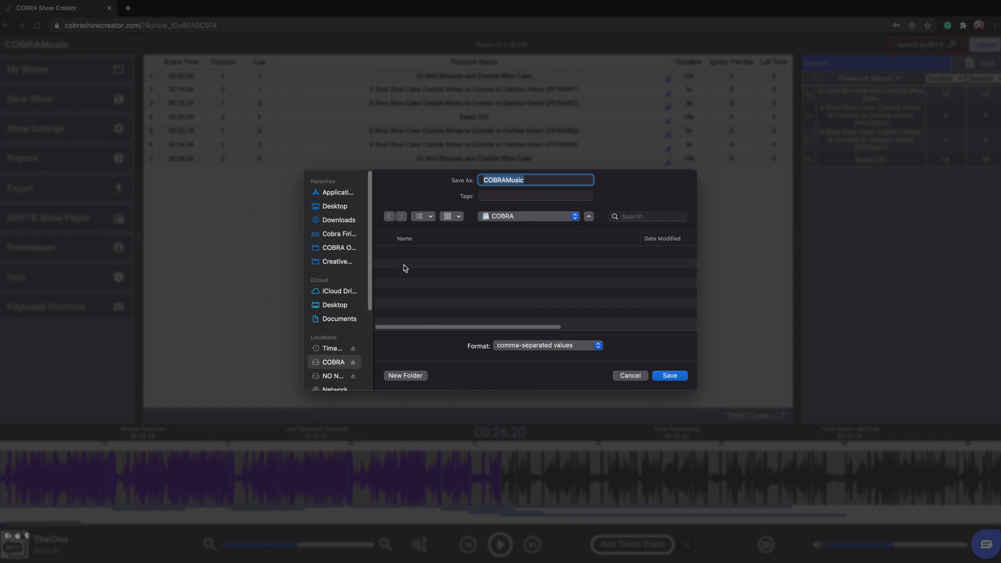
click(669, 375)
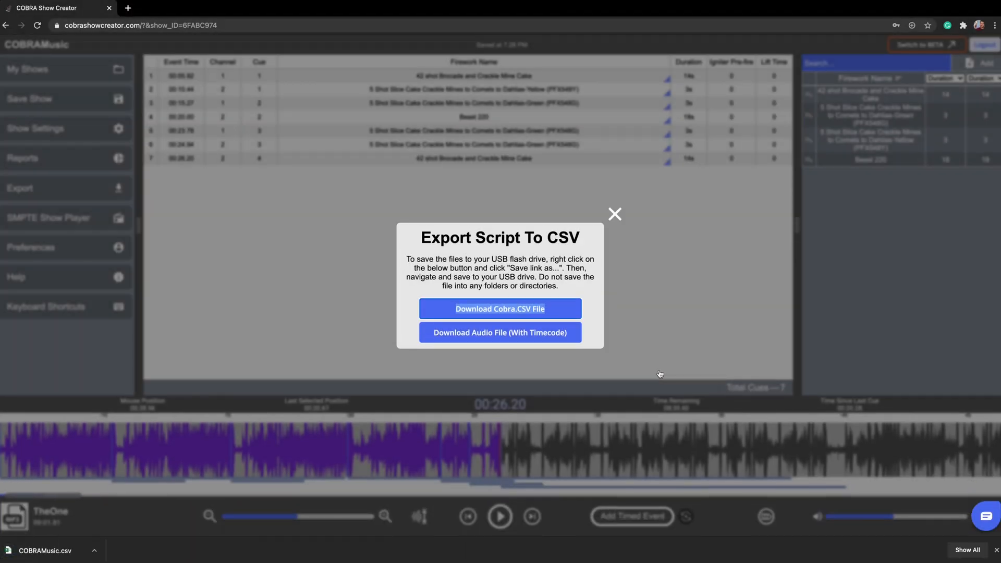
click(615, 214)
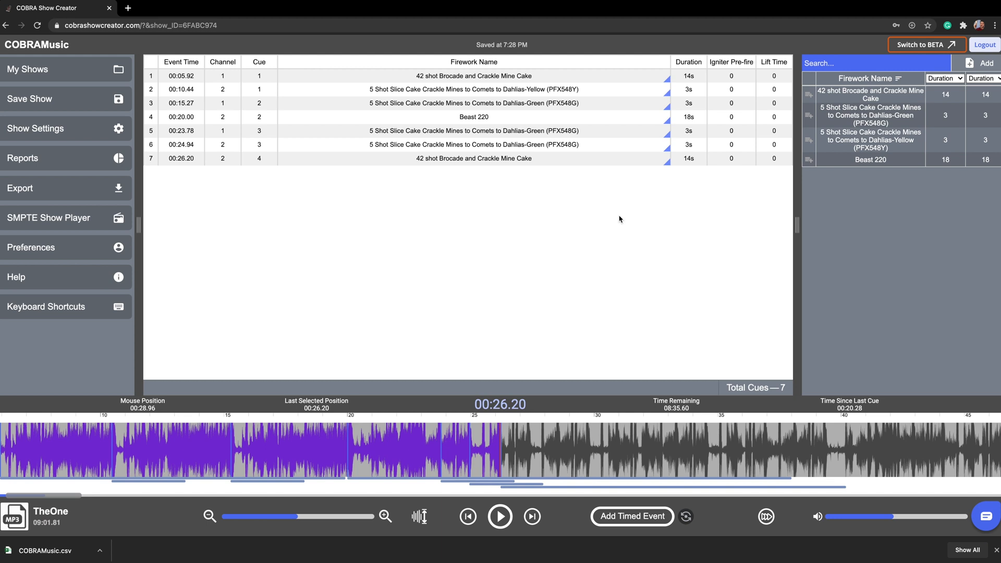